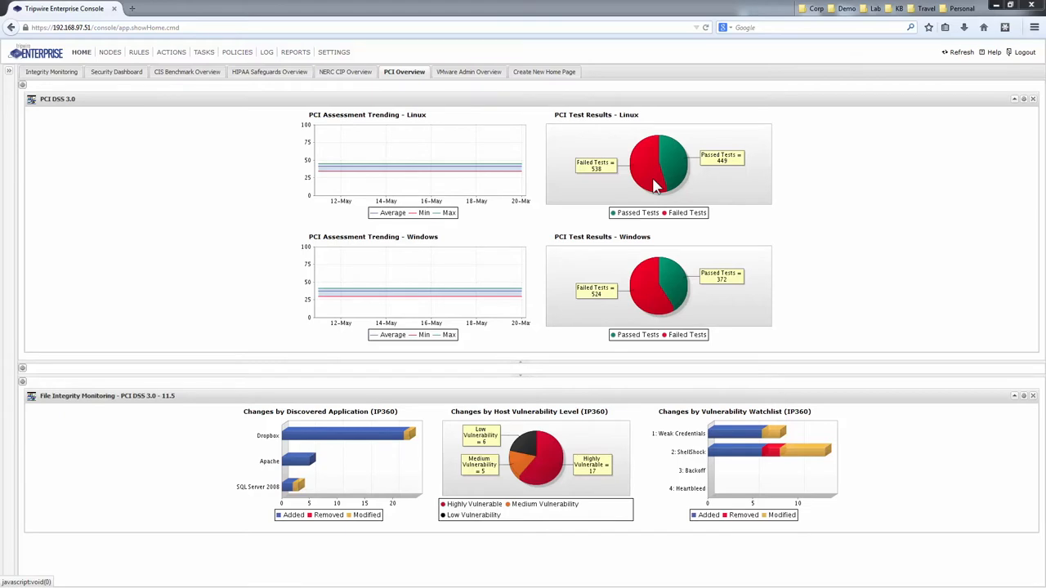
pyautogui.moveTo(719, 196)
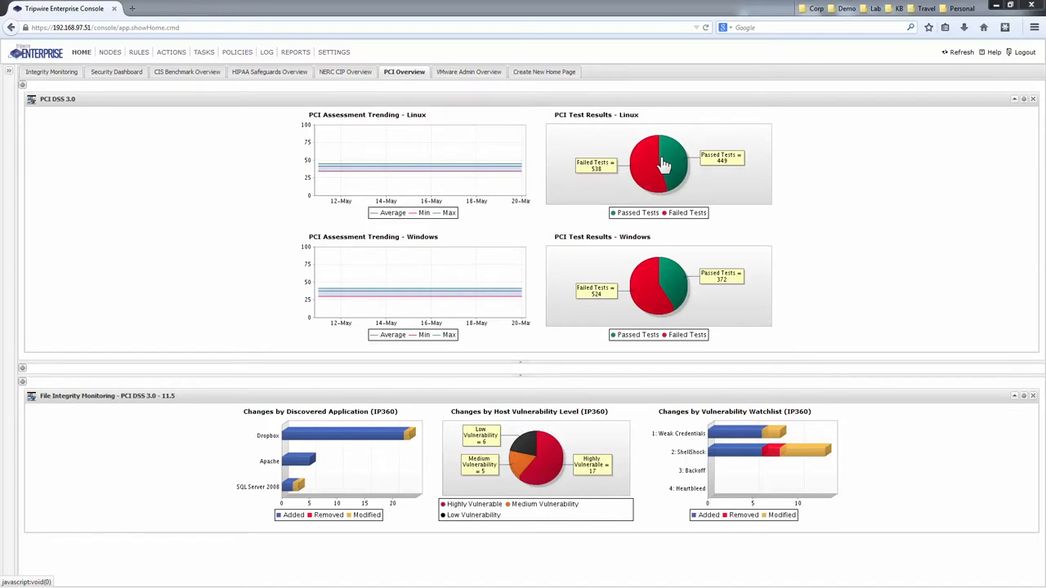
pyautogui.moveTo(663, 166)
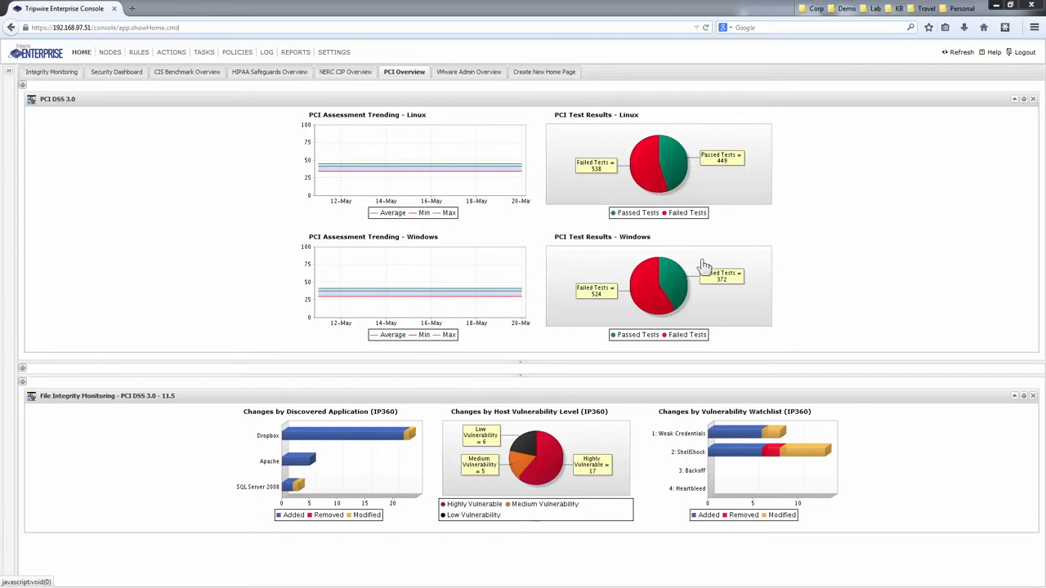
pyautogui.moveTo(477, 216)
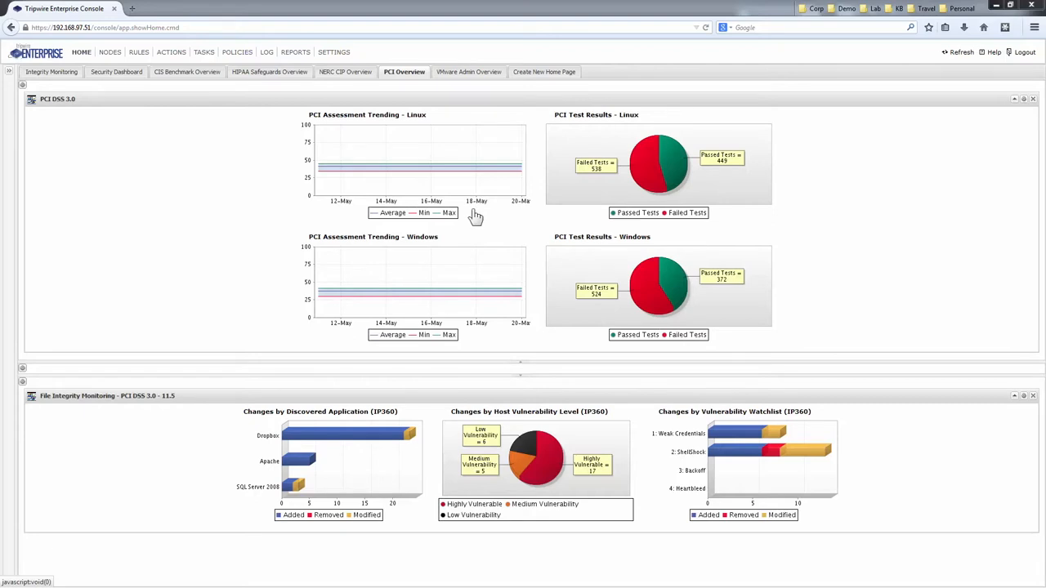
pyautogui.moveTo(531, 338)
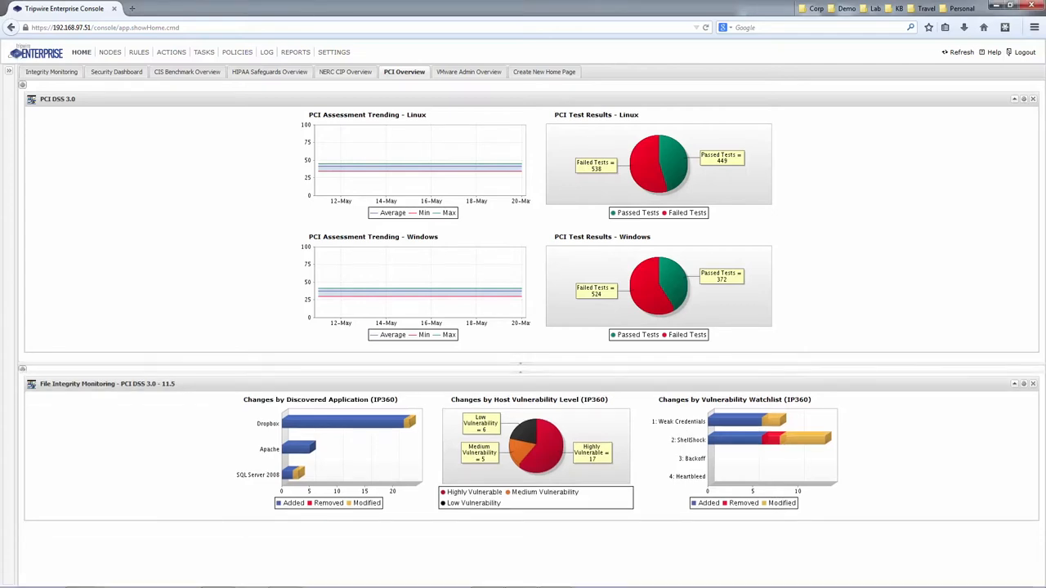
pyautogui.moveTo(640, 213)
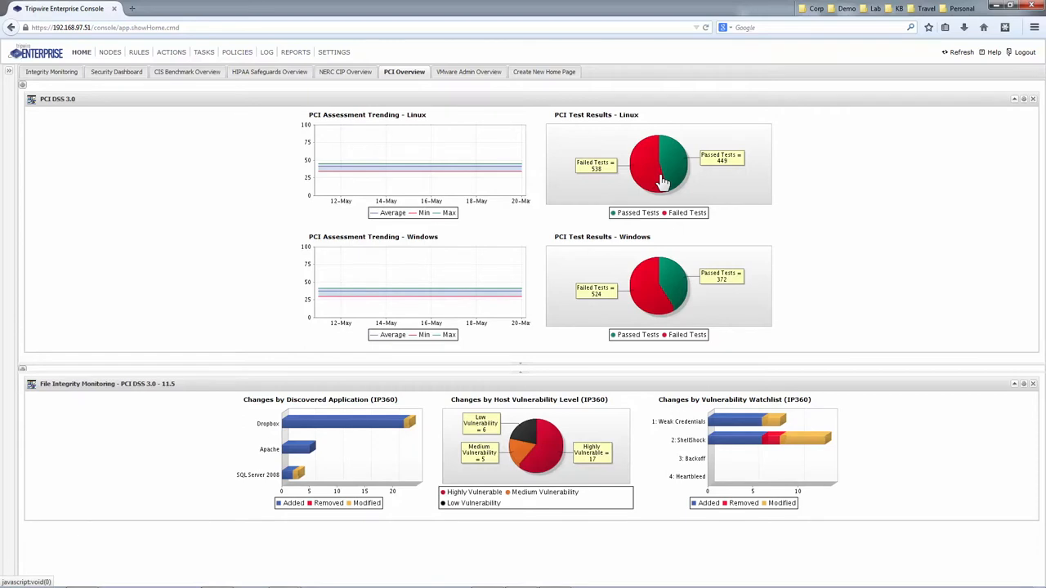
pyautogui.moveTo(668, 170)
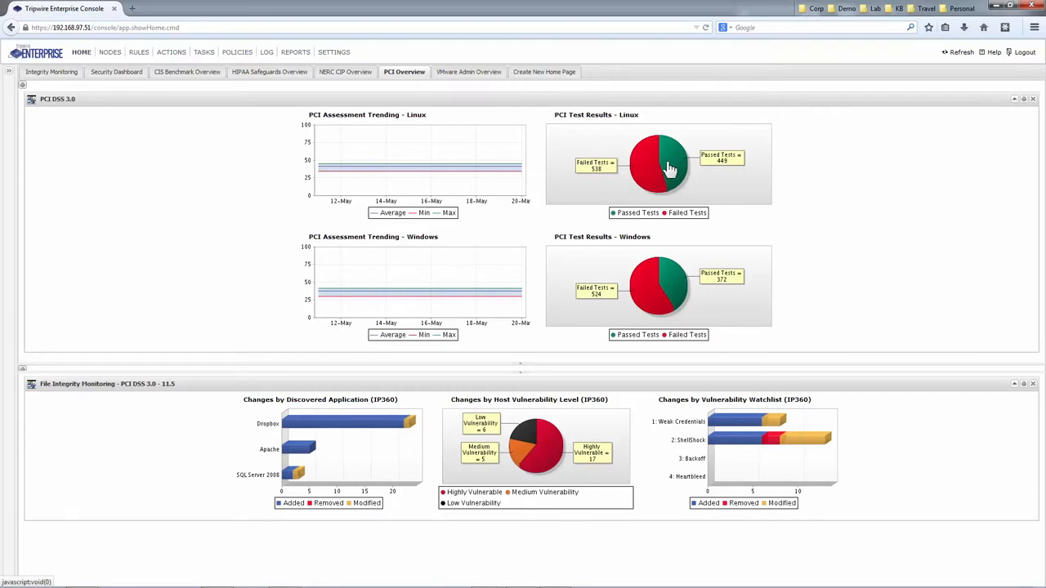
pyautogui.moveTo(664, 177)
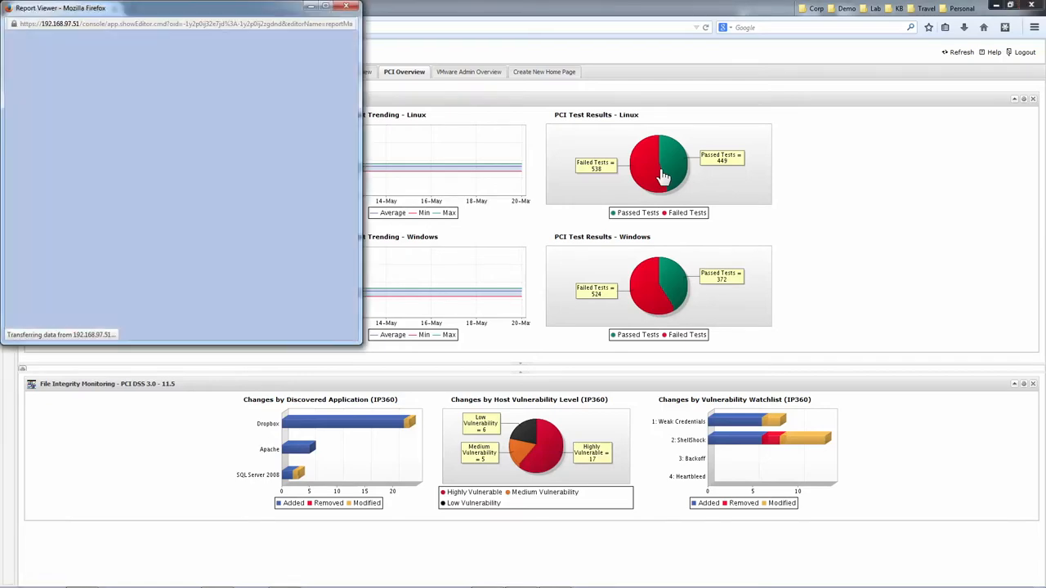
# Maximize the Report Viewer and scroll through the per-node PCI compliance tables down to Requirement 8 details
pyautogui.click(661, 168)
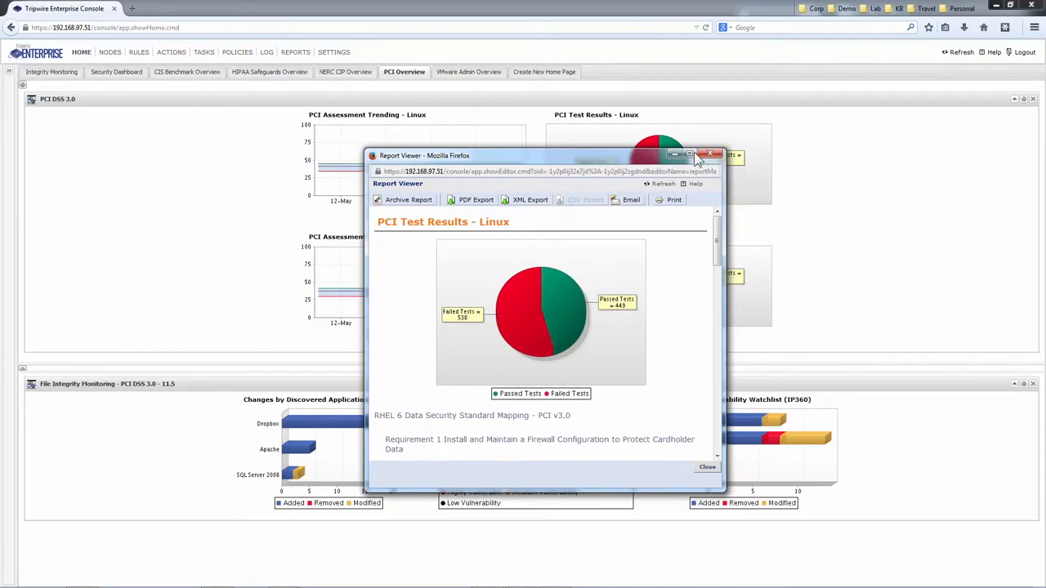
pyautogui.click(700, 154)
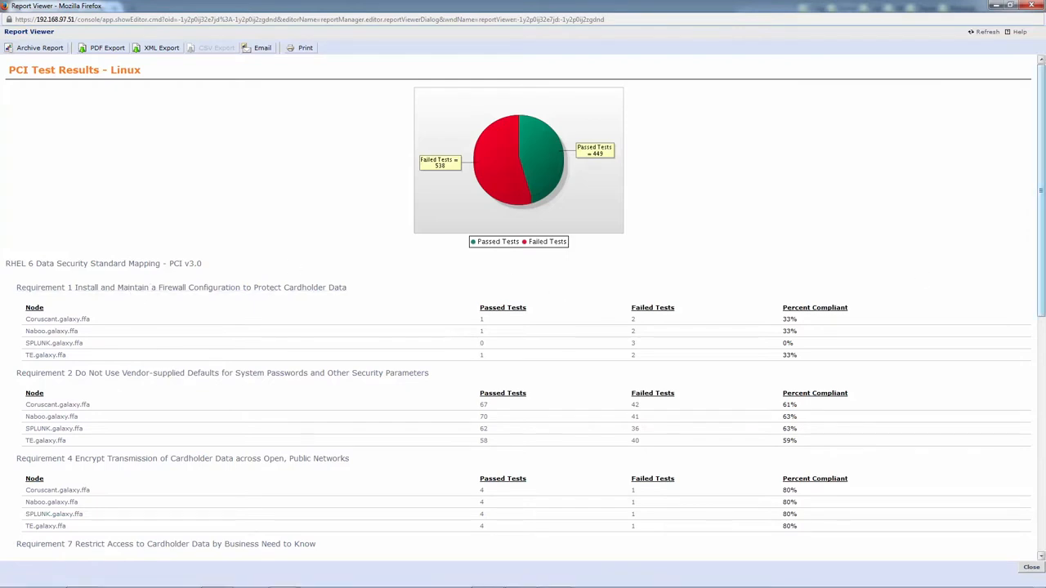
pyautogui.scroll(-3)
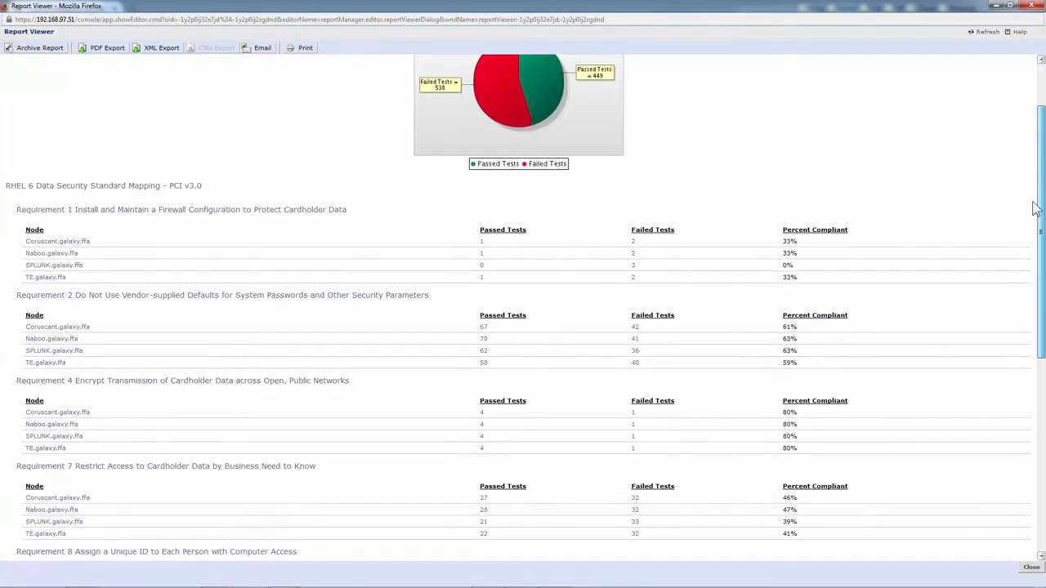
pyautogui.scroll(-3)
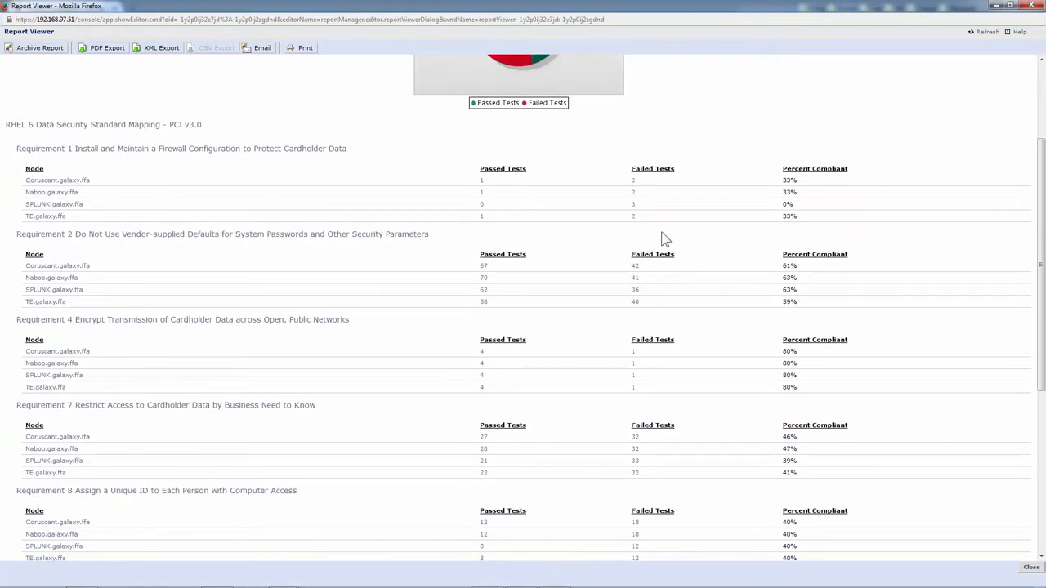
pyautogui.moveTo(571, 229)
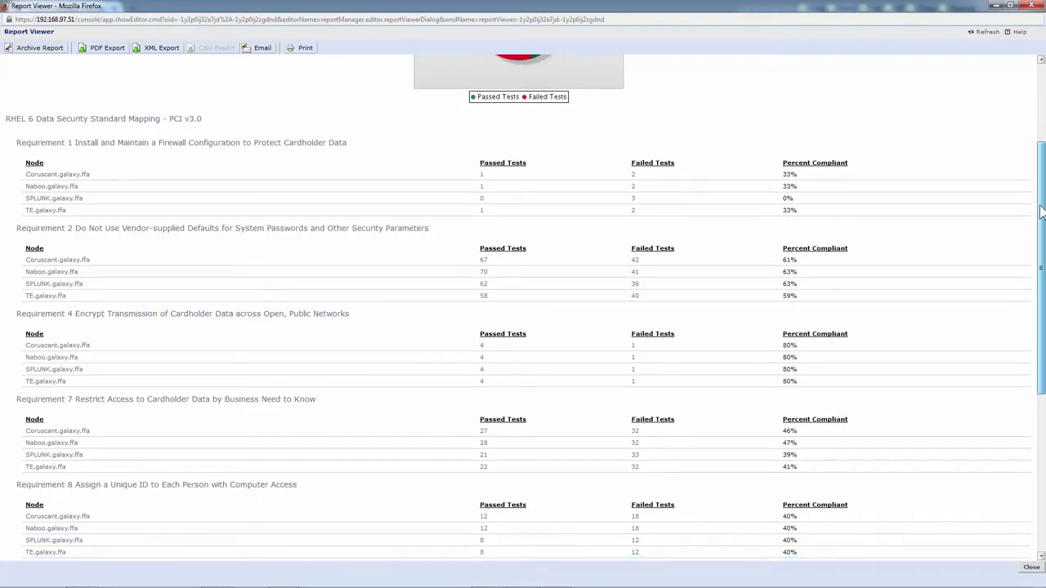
pyautogui.scroll(-3)
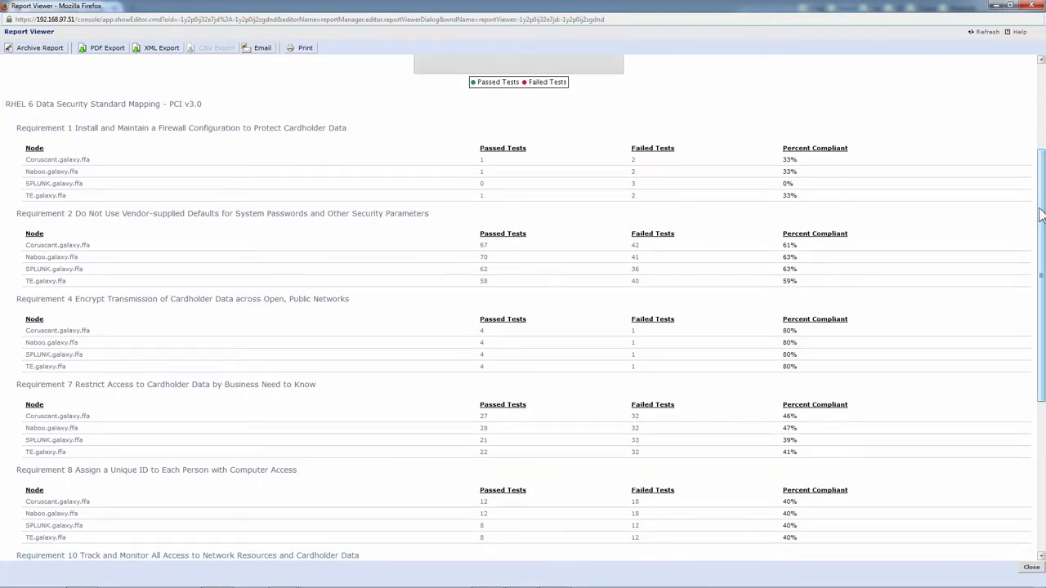
pyautogui.moveTo(661, 151)
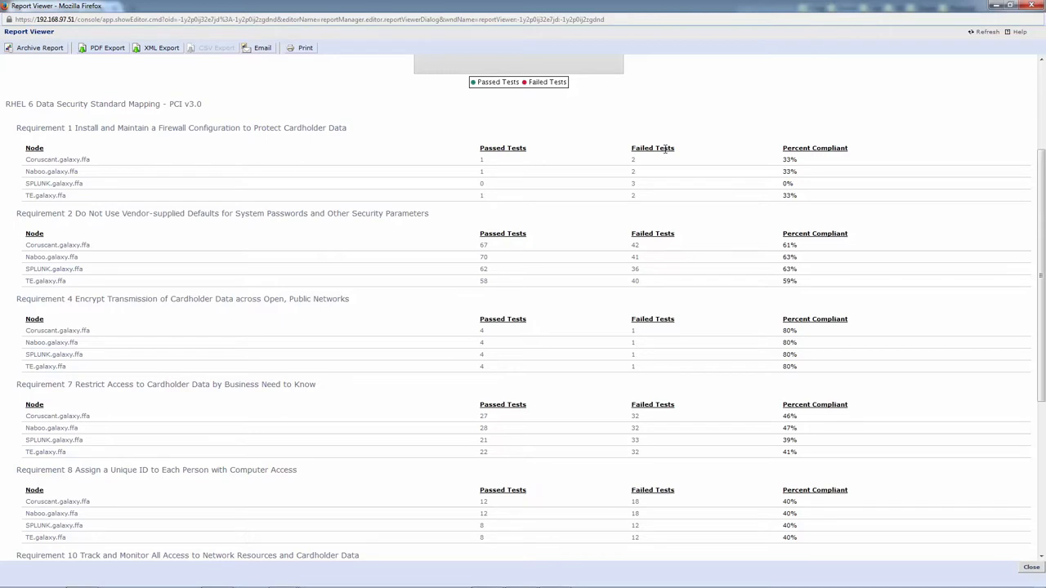
pyautogui.moveTo(962, 247)
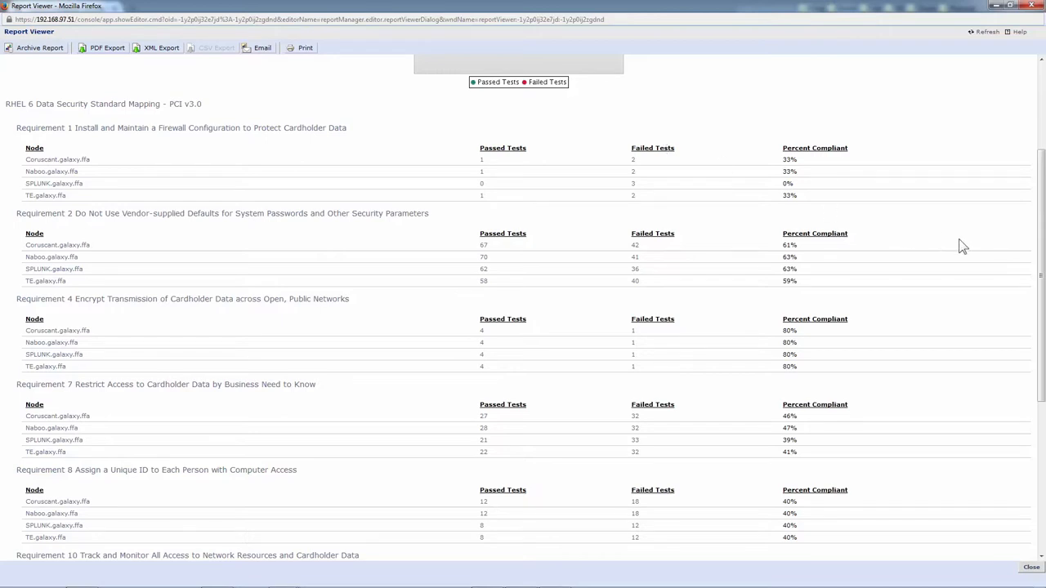
pyautogui.moveTo(1013, 301)
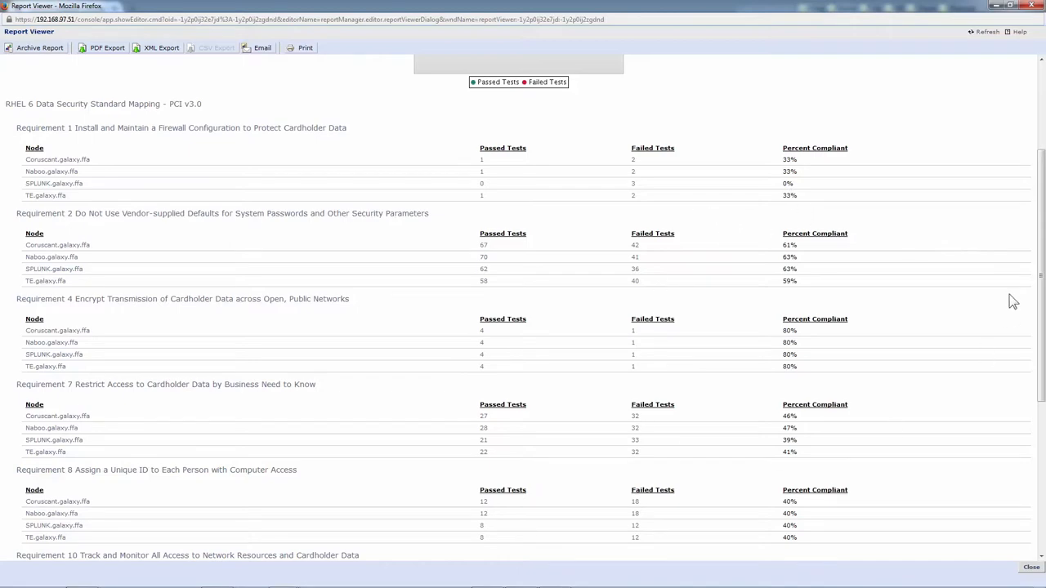
pyautogui.scroll(-3)
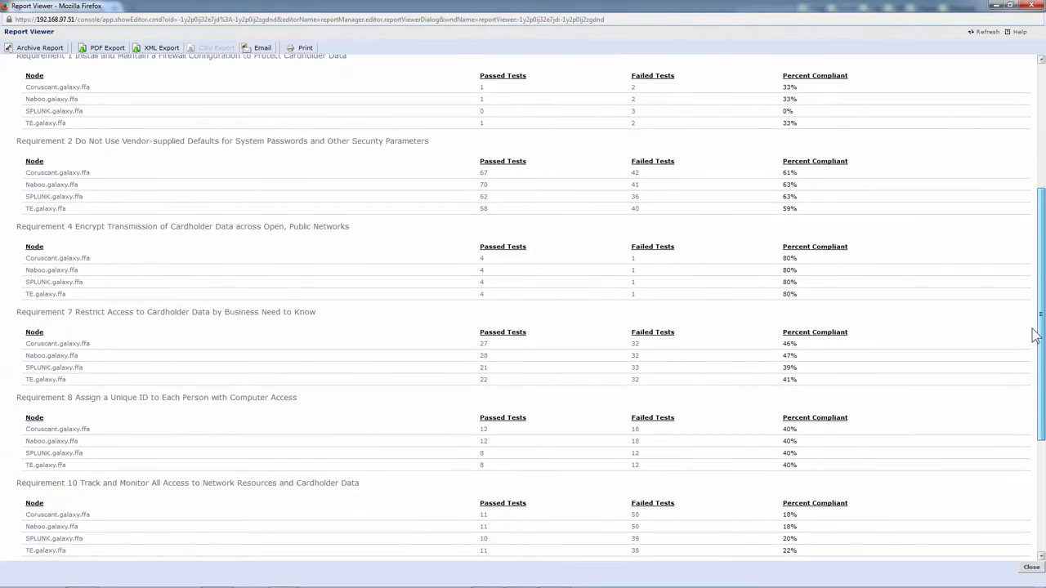
pyautogui.scroll(-3)
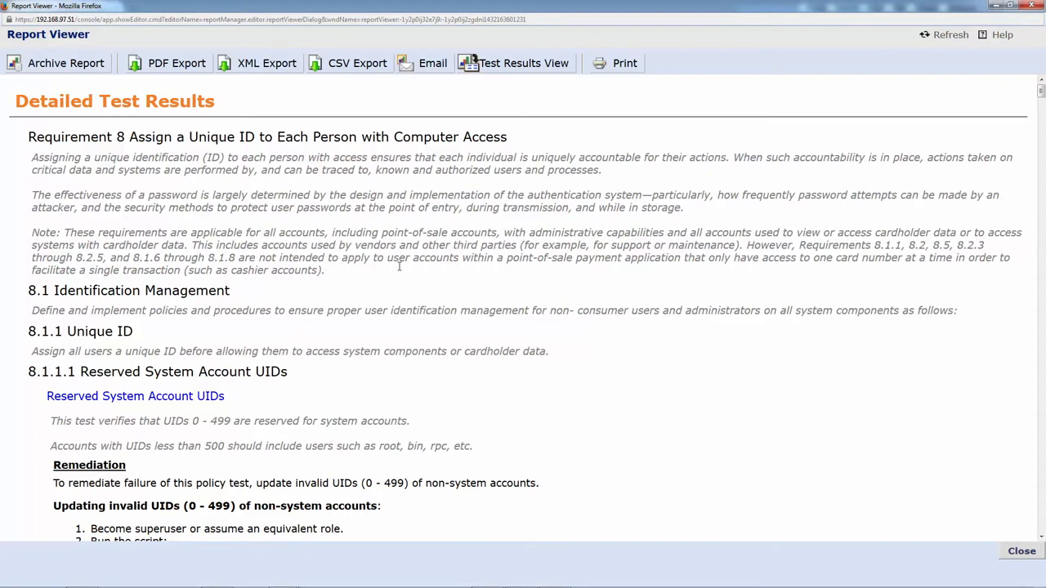
pyautogui.moveTo(106, 307)
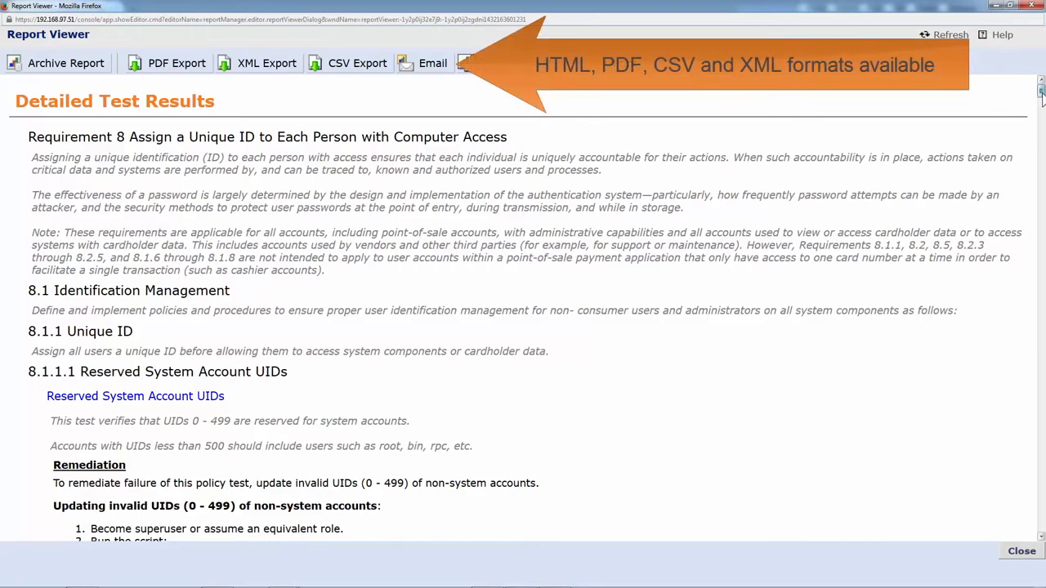
# Scroll the Requirement 8 details and search the report for 'pass' to reach test 8.2.4.1
pyautogui.scroll(-3)
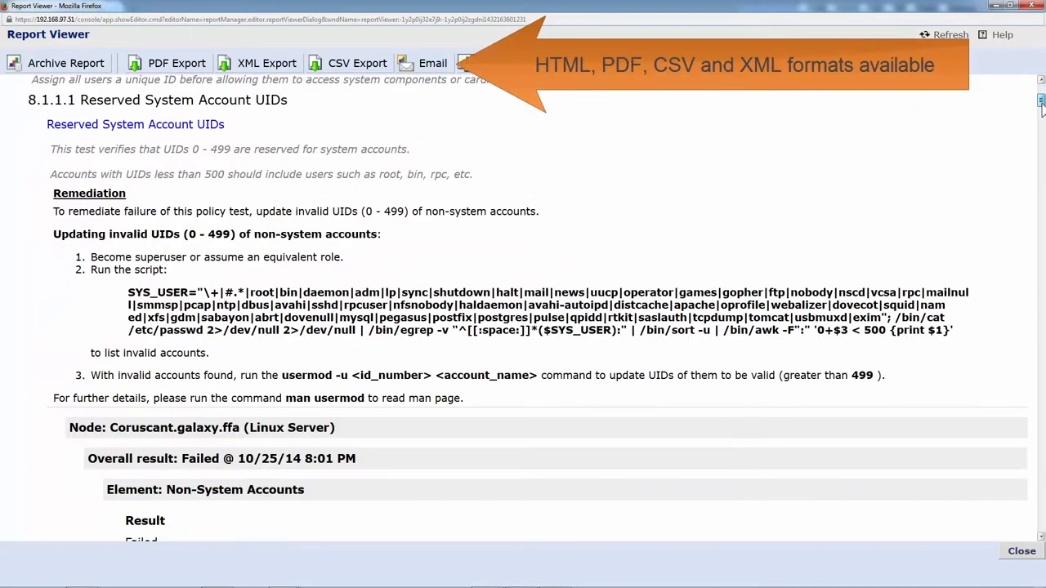
pyautogui.scroll(3)
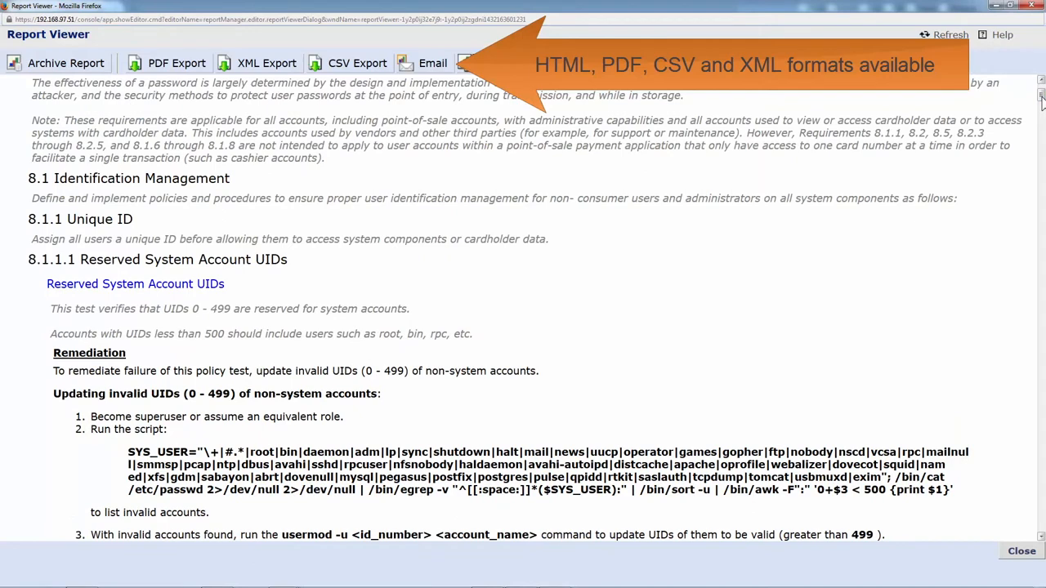
pyautogui.write('pass_max')
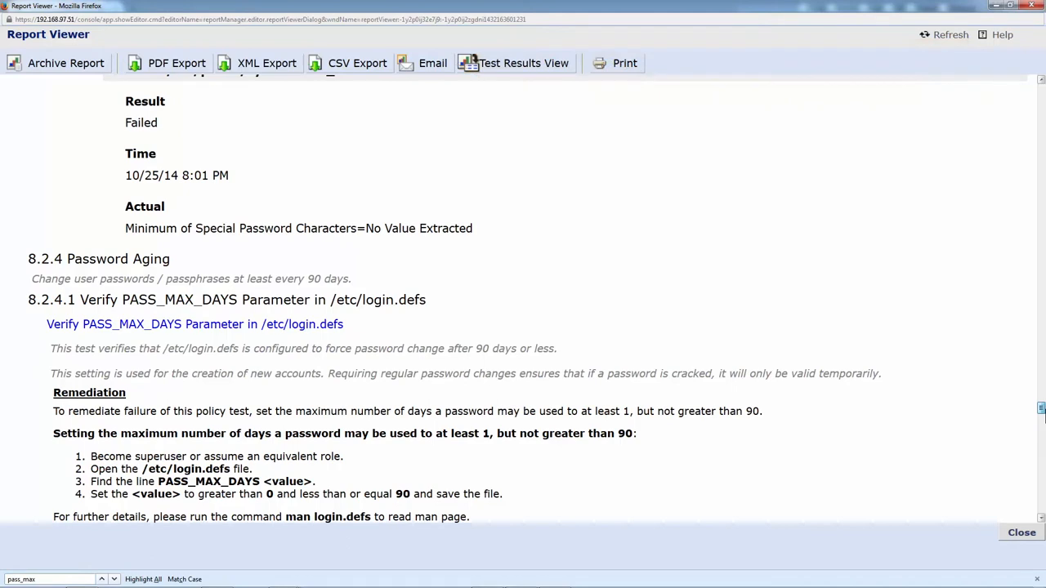
# Highlight the 8.2.4.1 PASS_MAX_DAYS remediation guidance text, then scroll on to the Coruscant.galaxy.ffa failure
pyautogui.scroll(-3)
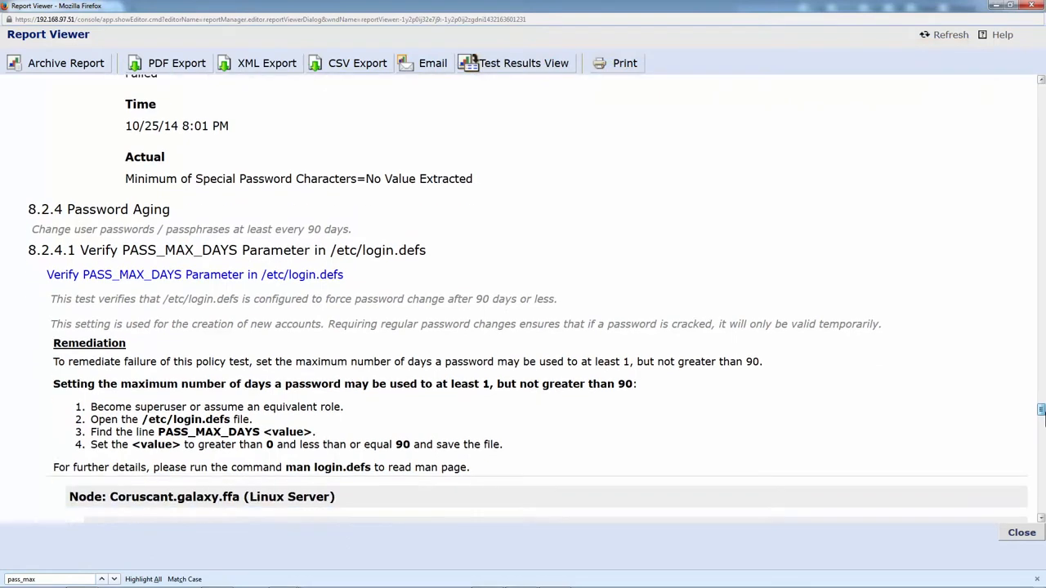
pyautogui.scroll(-3)
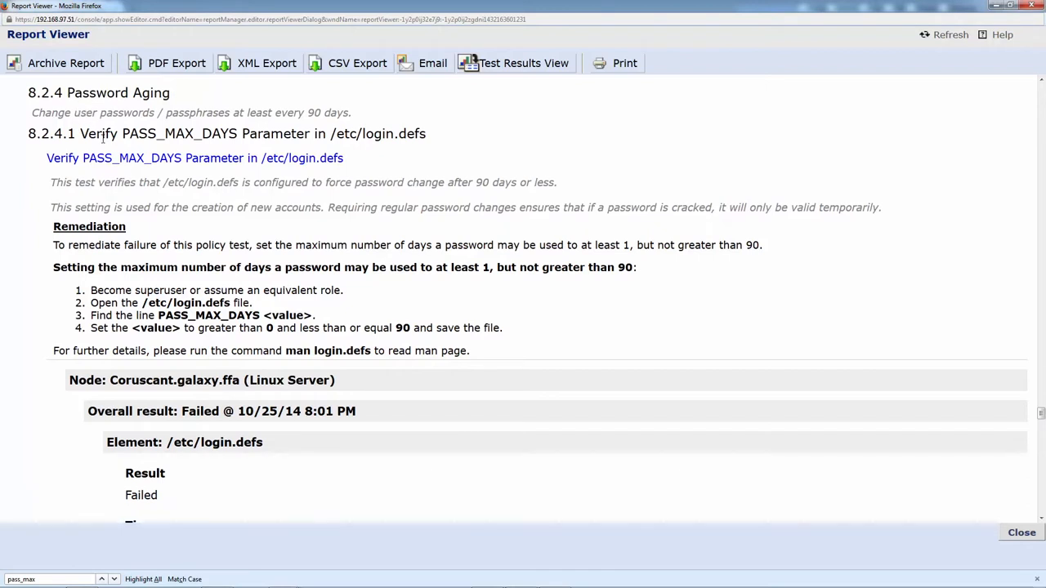
pyautogui.moveTo(94, 134)
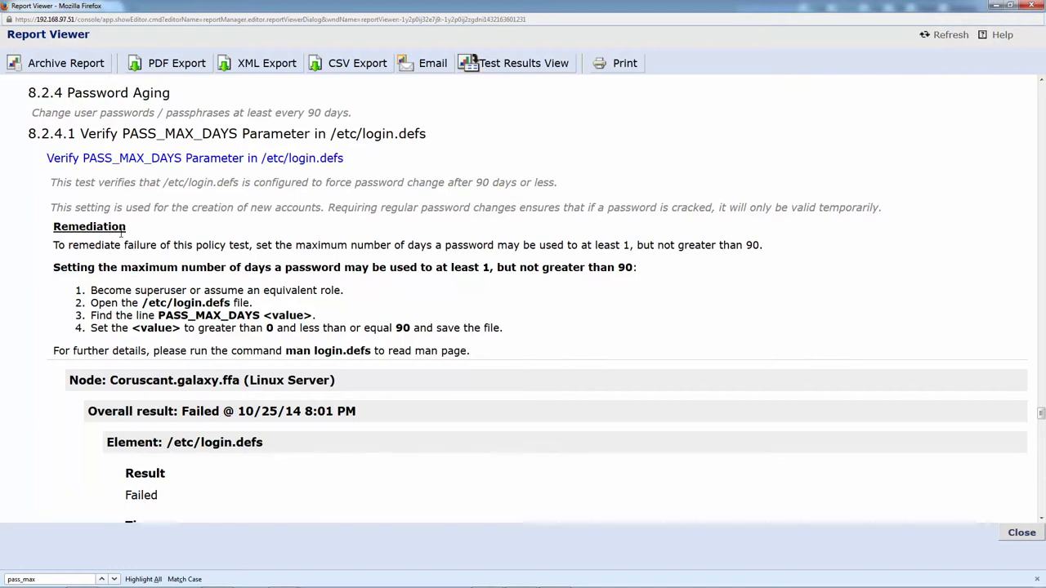
pyautogui.moveTo(490, 211)
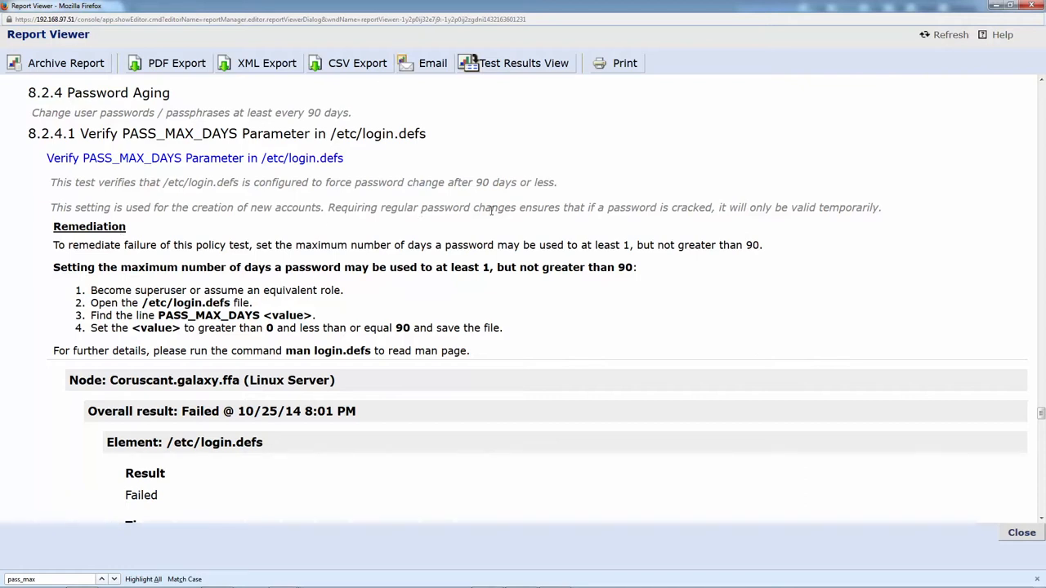
pyautogui.moveTo(39, 242)
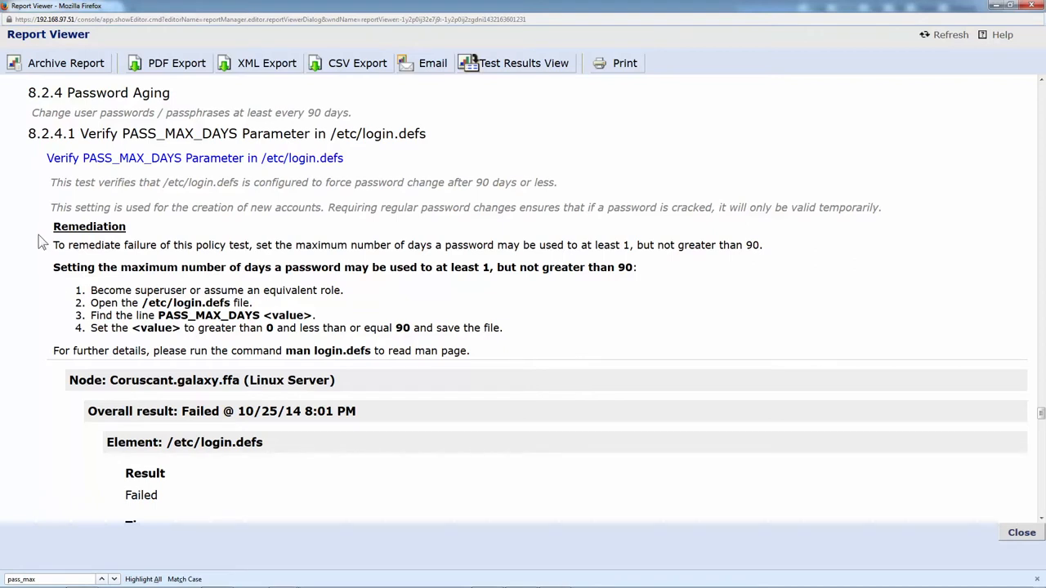
pyautogui.moveTo(52, 226); pyautogui.dragTo(183, 245)
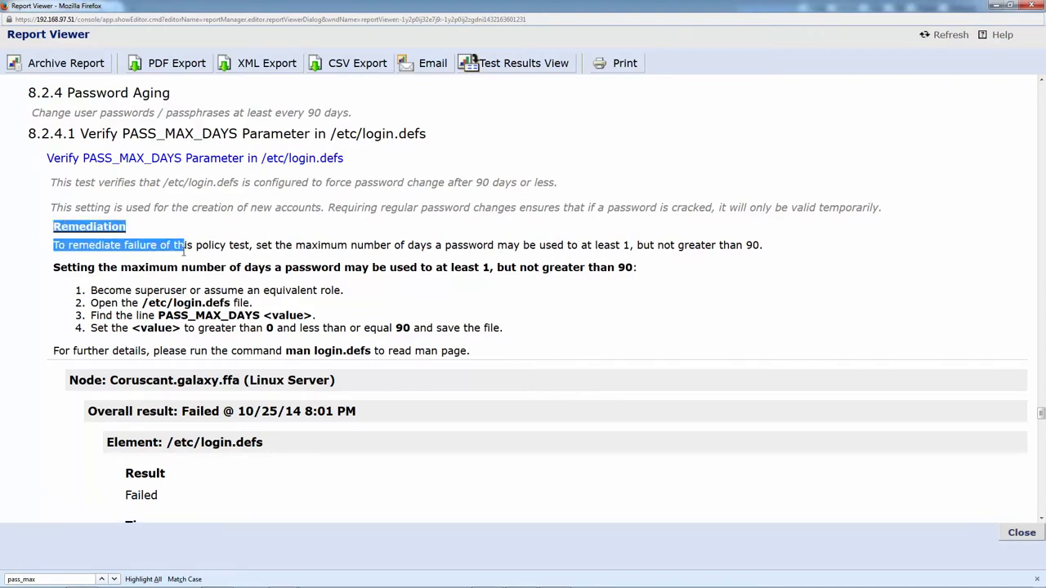
pyautogui.moveTo(183, 245); pyautogui.dragTo(503, 327)
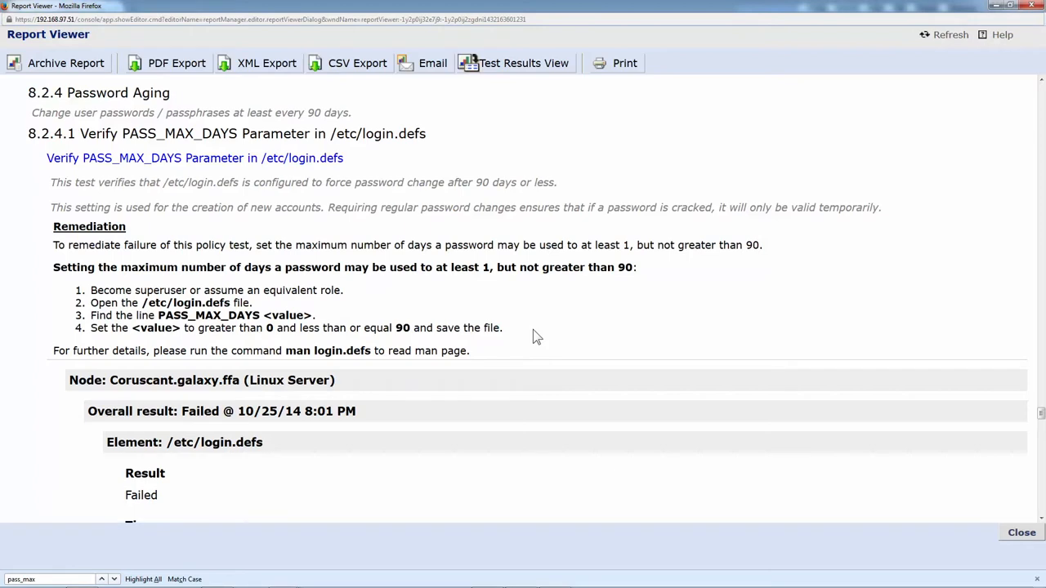
pyautogui.moveTo(1036, 425)
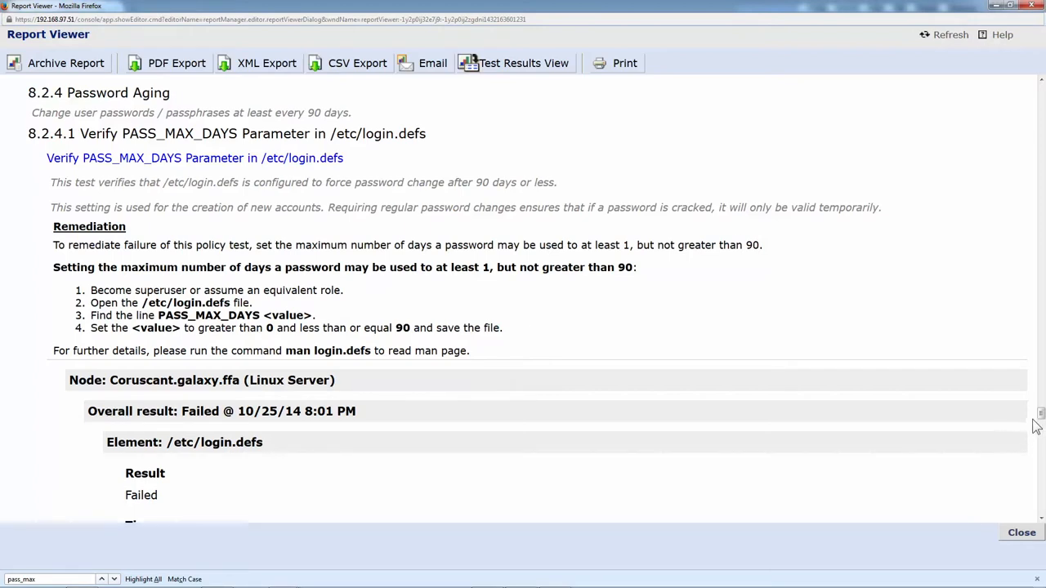
pyautogui.scroll(-3)
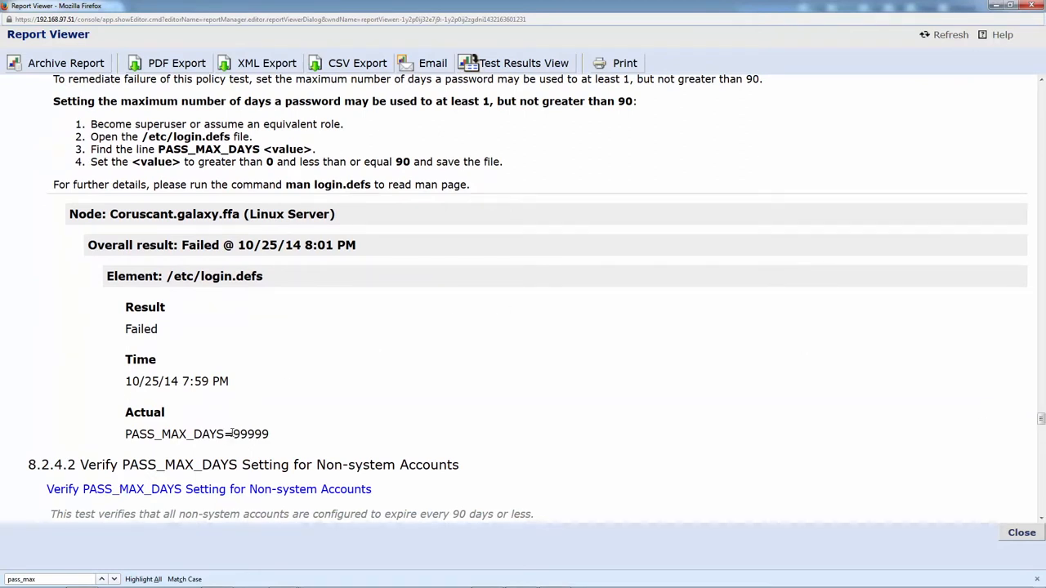
# Select the actual value 99999 in the failed PASS_MAX_DAYS result for Coruscant.galaxy.ffa
pyautogui.doubleClick(252, 435)
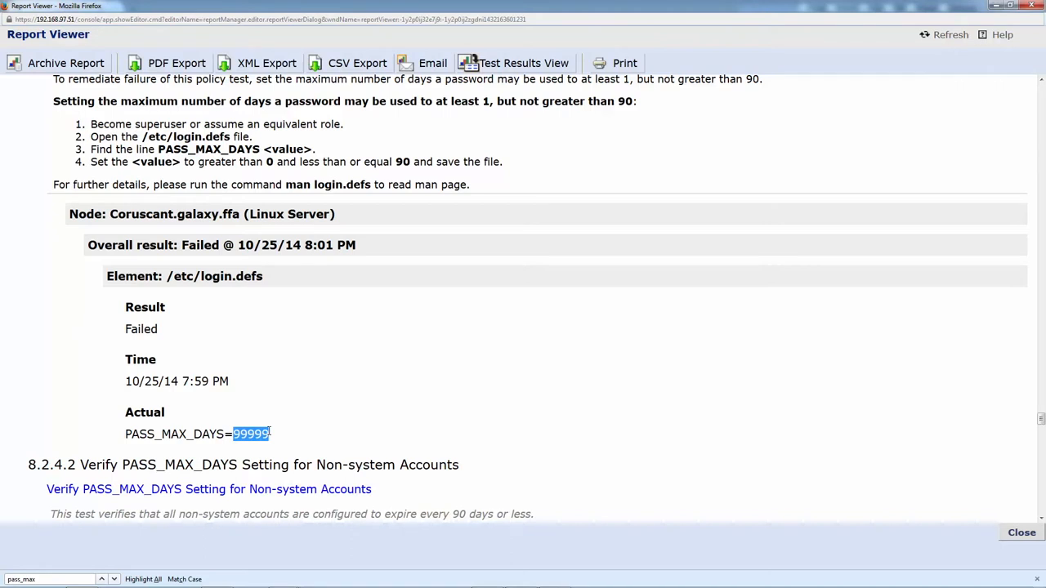
pyautogui.moveTo(171, 412)
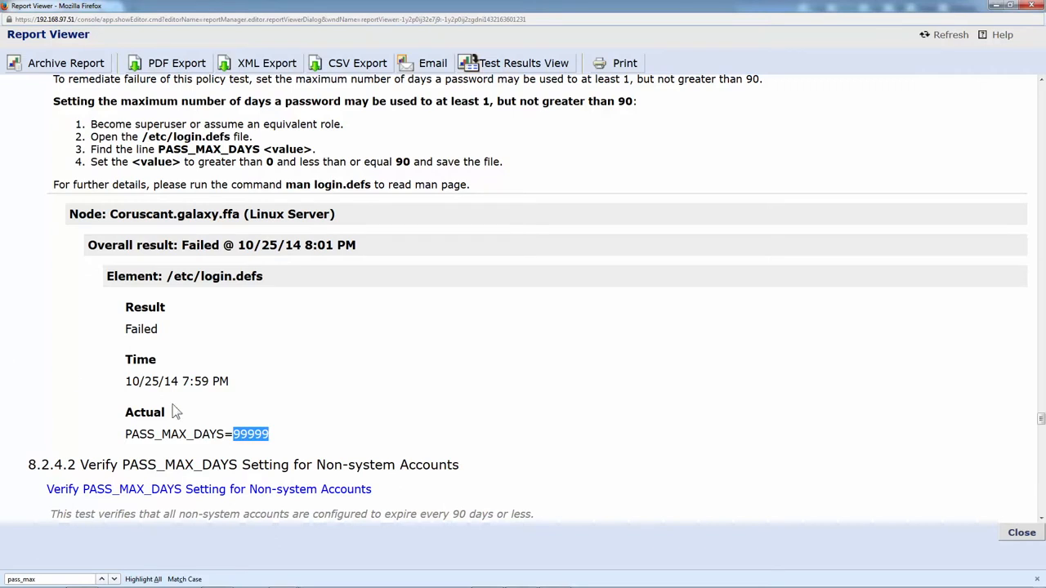
pyautogui.moveTo(362, 399)
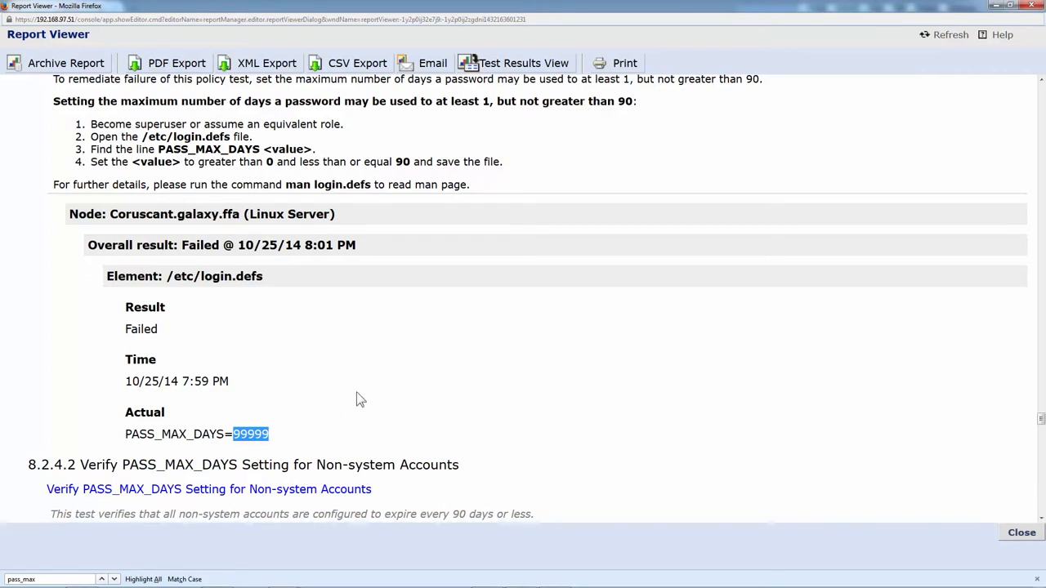
pyautogui.moveTo(251, 274)
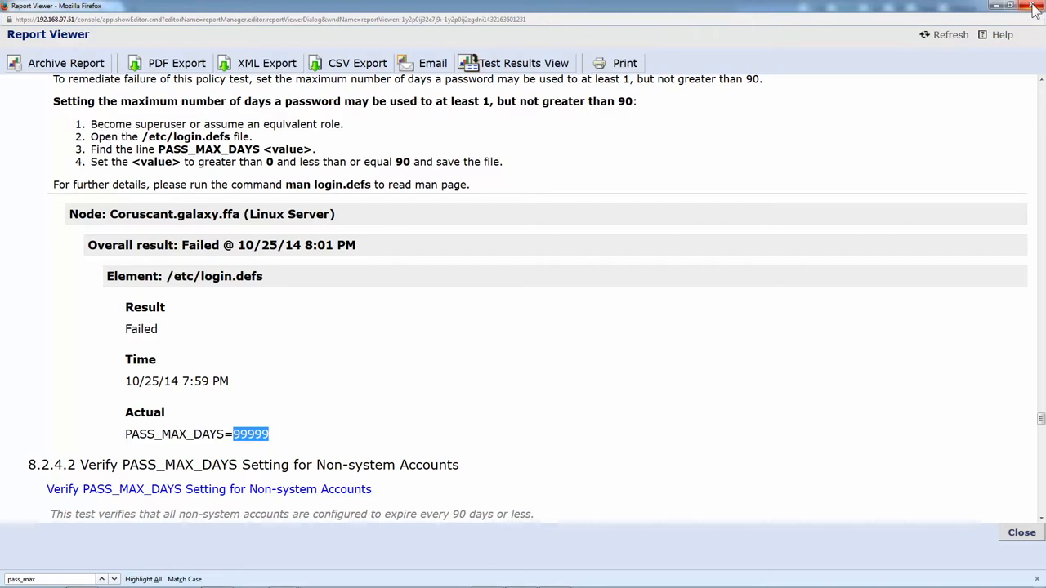
pyautogui.moveTo(509, 75)
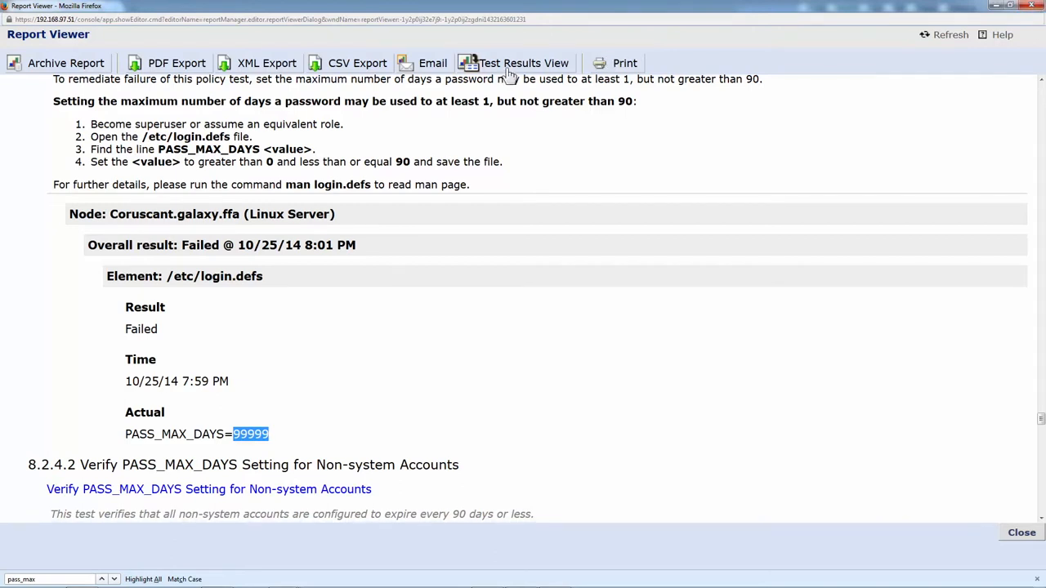
# Switch to the Test Results View and open the properties of the 'Verify PASS_MAX_DAYS Parameter in /etc/login.defs' test
pyautogui.click(523, 62)
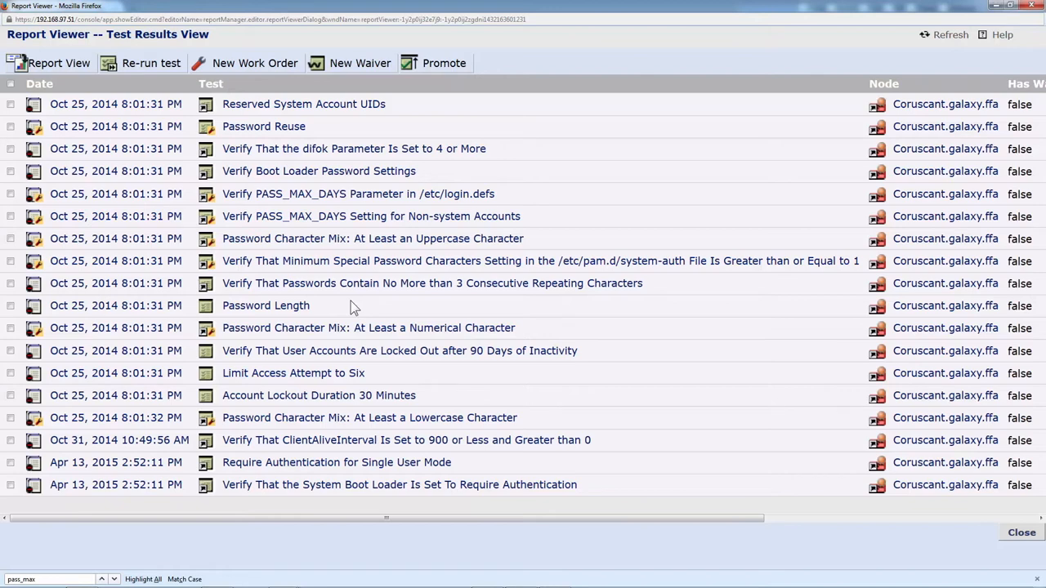
pyautogui.moveTo(376, 302)
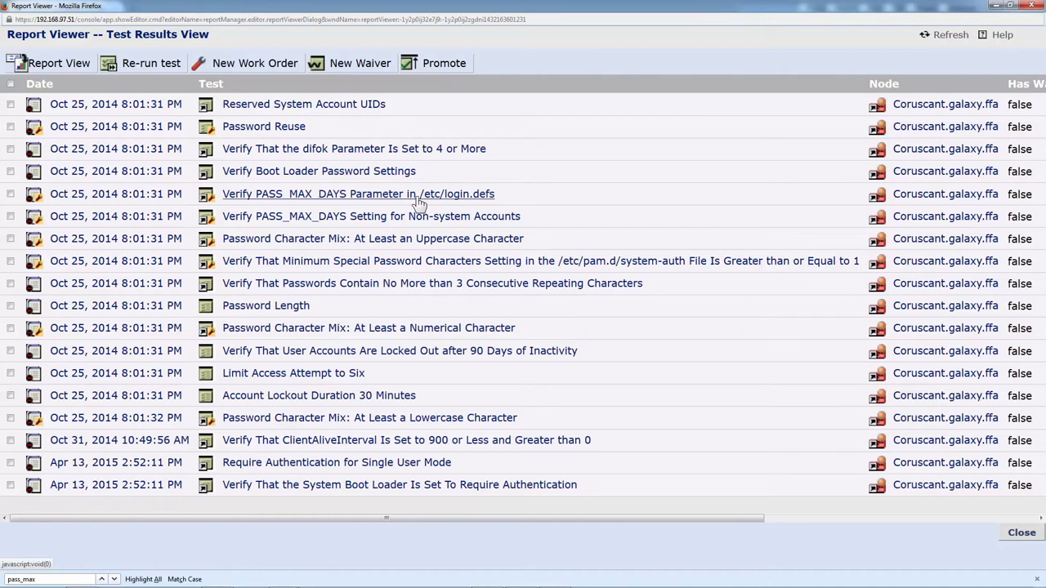
pyautogui.moveTo(386, 212)
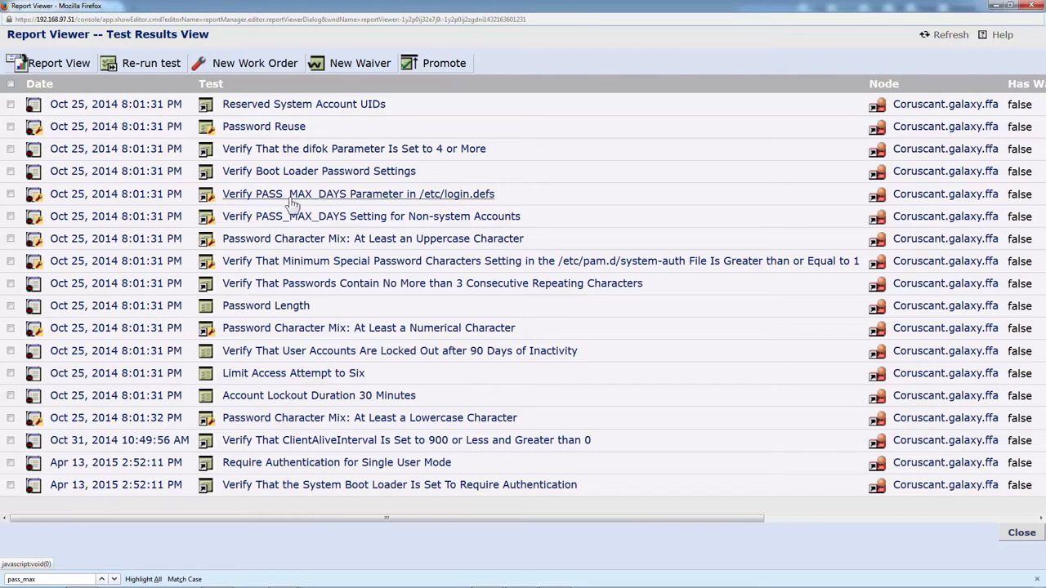
pyautogui.click(358, 193)
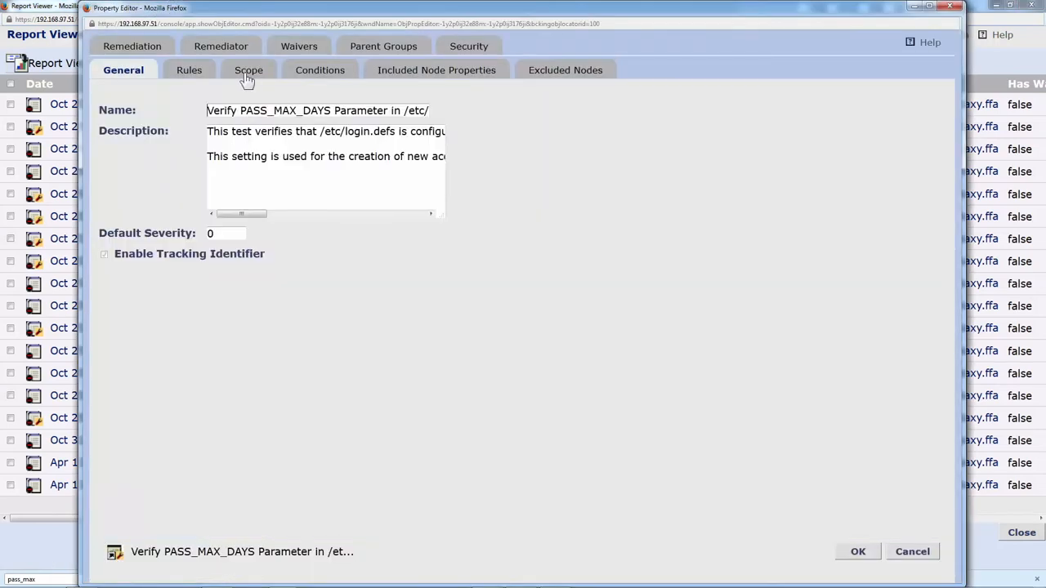
# Review the test's Rules, Scope and Conditions, showing the PASS_MAX_DAYS regex requiring a value <= 90 and > 0
pyautogui.click(189, 69)
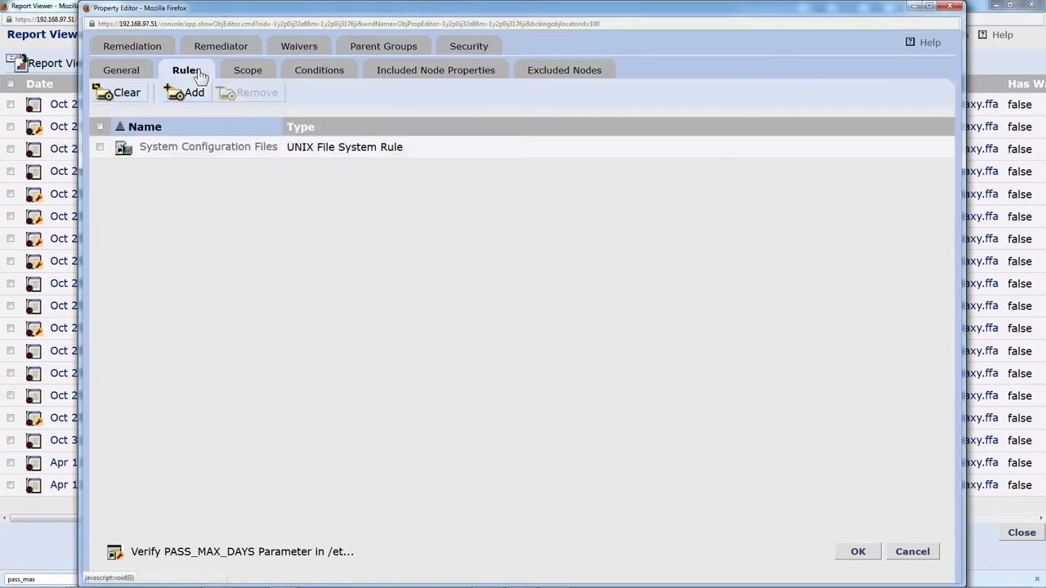
pyautogui.click(247, 69)
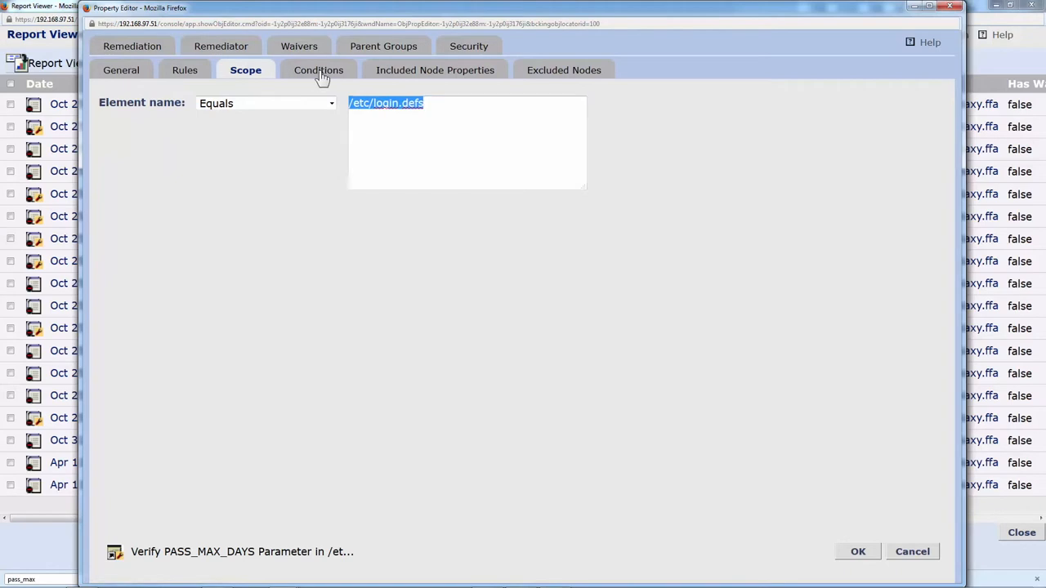
pyautogui.click(317, 68)
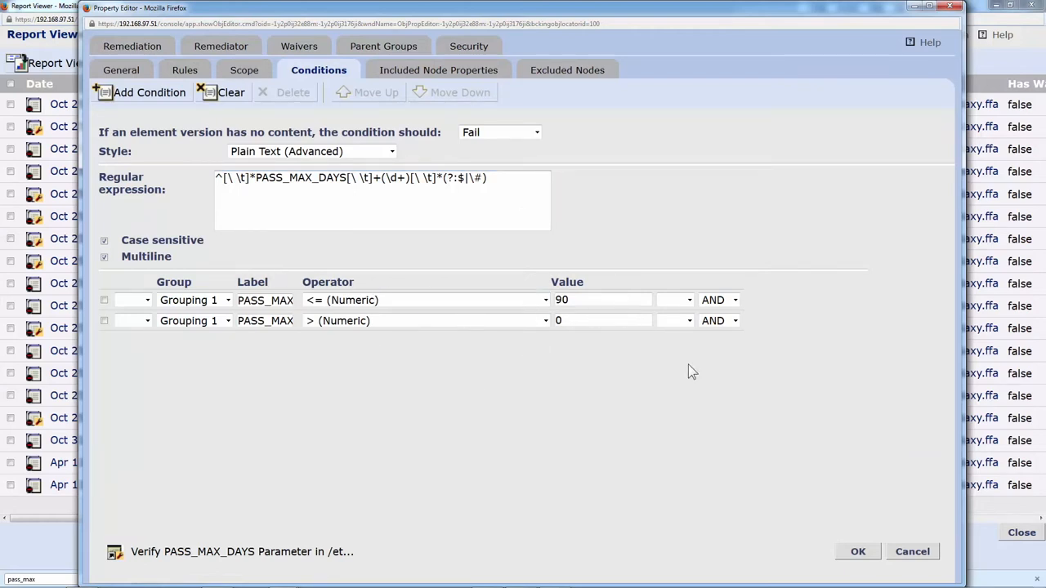
pyautogui.moveTo(693, 267)
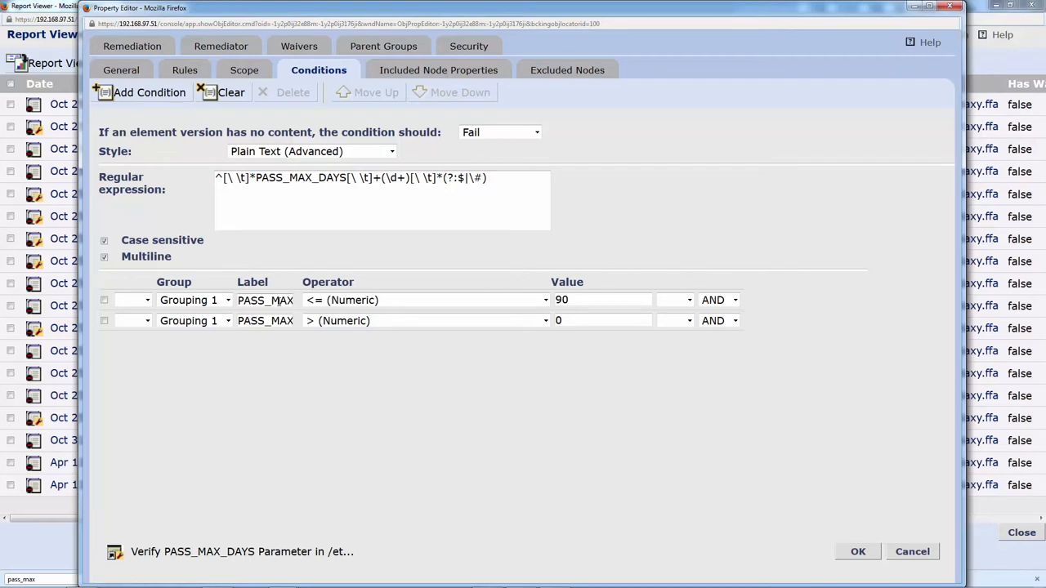
pyautogui.click(543, 300)
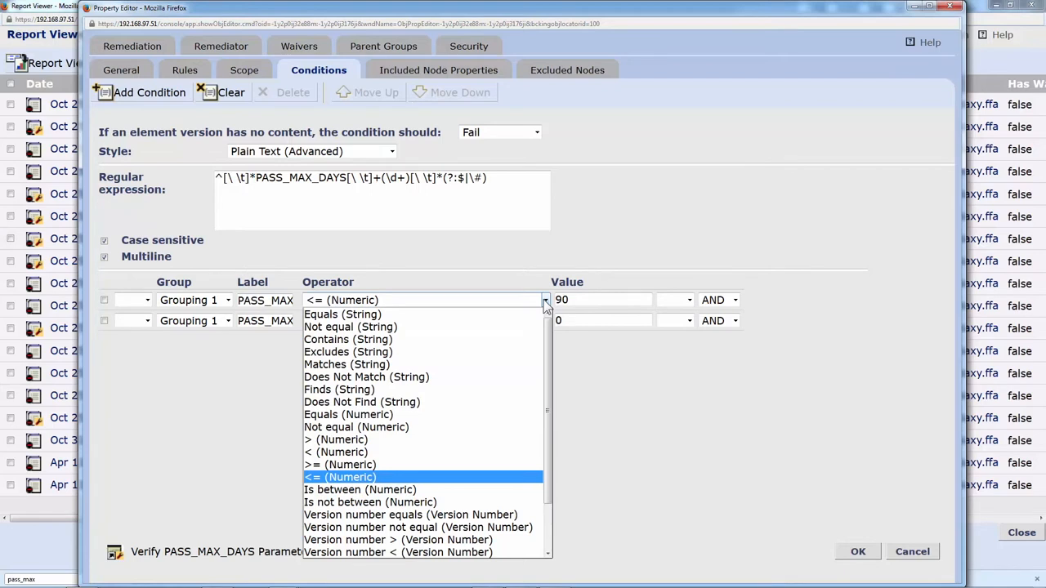
pyautogui.scroll(-3)
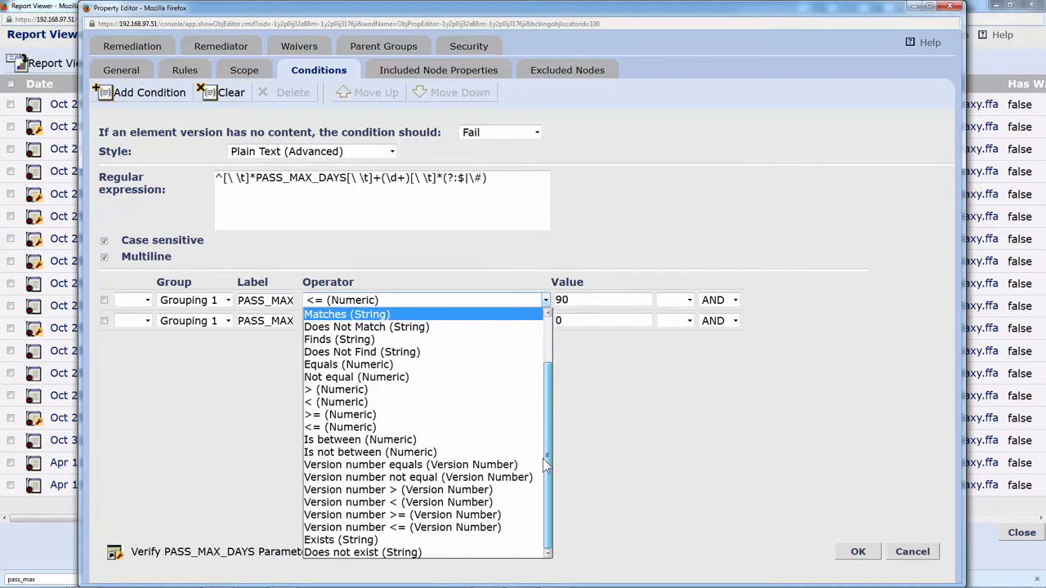
pyautogui.moveTo(822, 245)
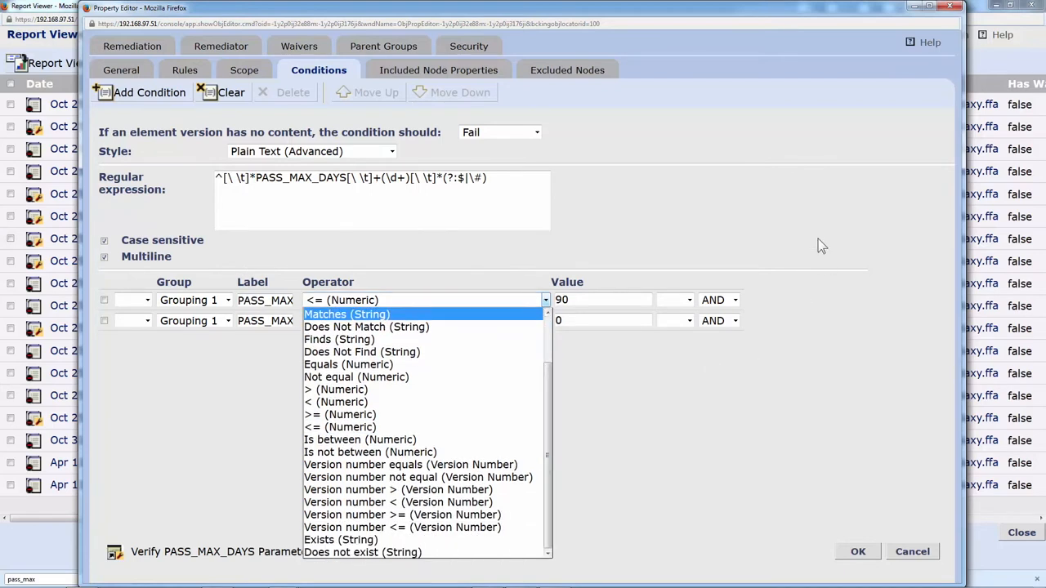
pyautogui.click(336, 389)
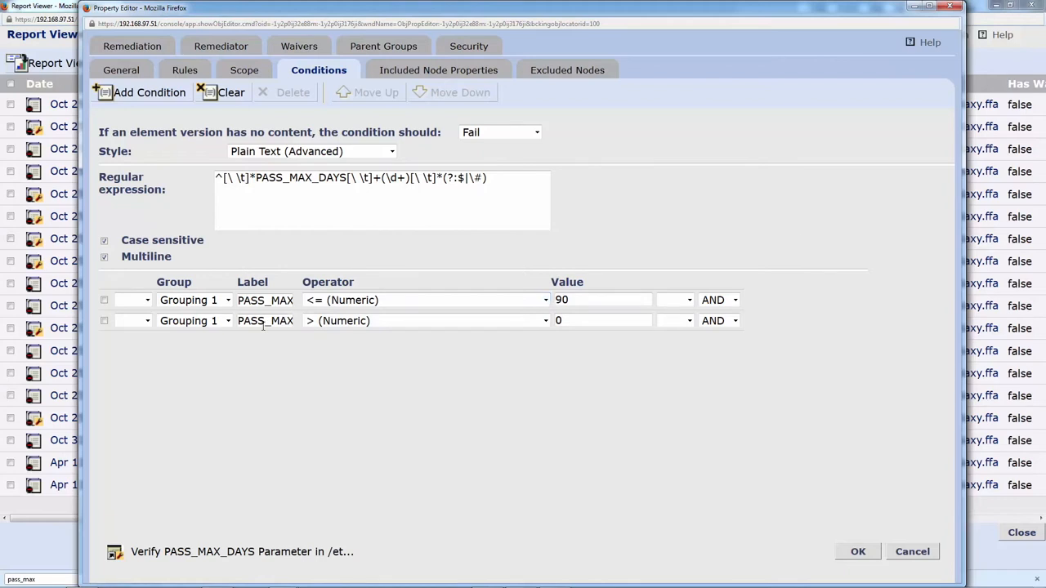
pyautogui.moveTo(304, 281)
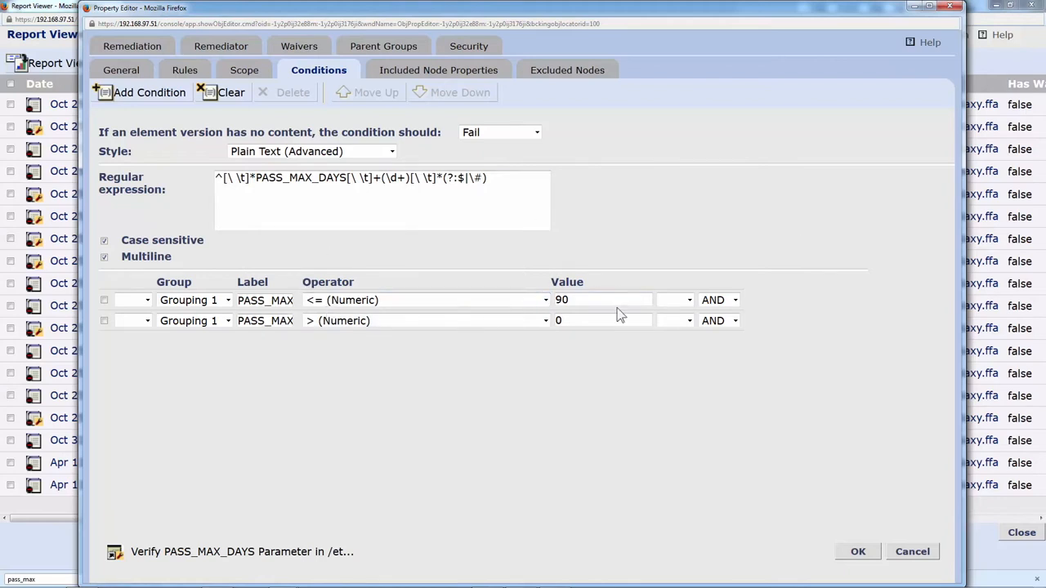
pyautogui.click(583, 321)
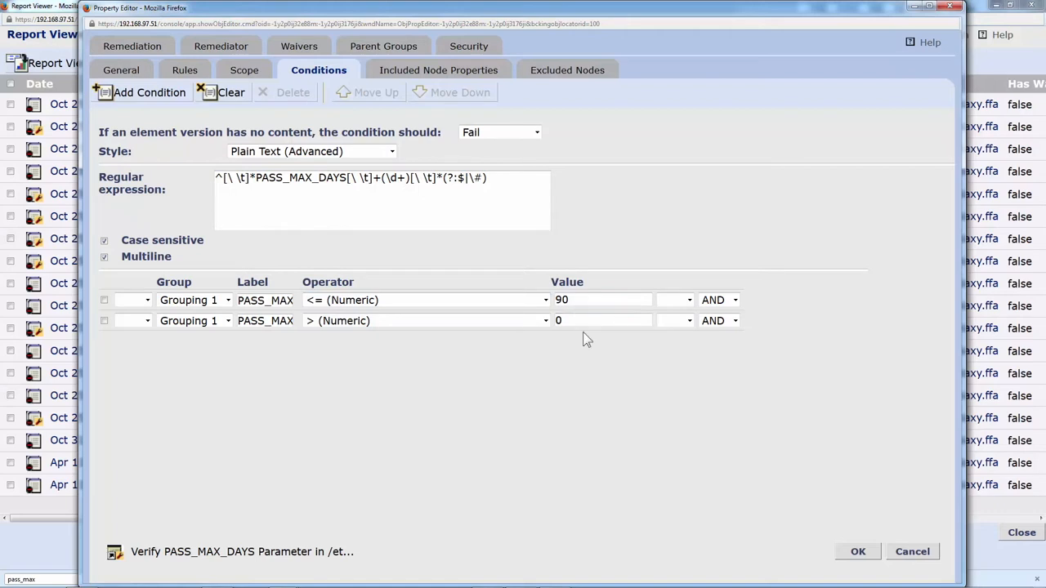
pyautogui.moveTo(131, 46)
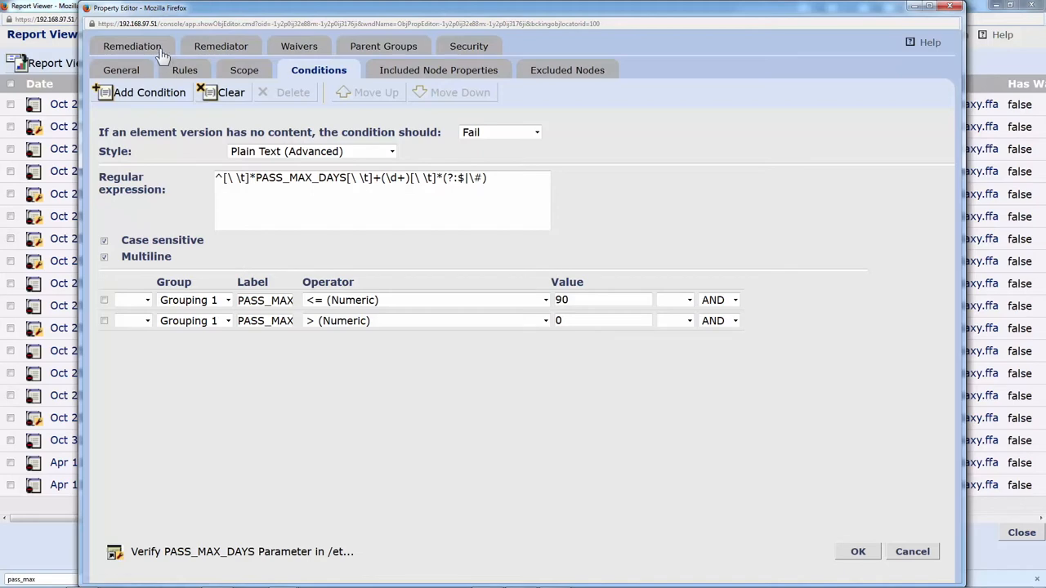
# Review the test's remediation details, remediator script and recorded waivers
pyautogui.click(130, 46)
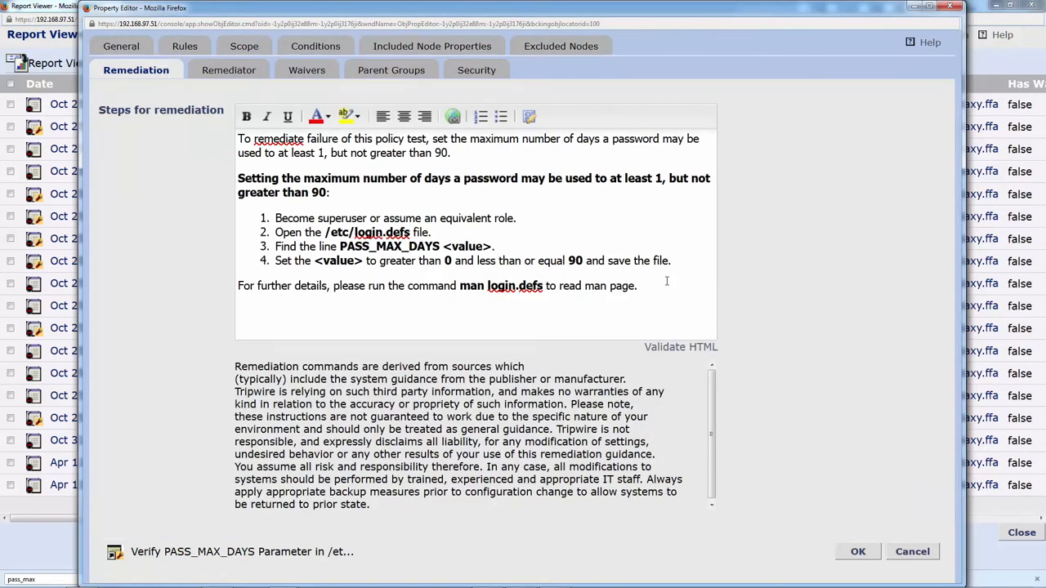
pyautogui.moveTo(651, 294)
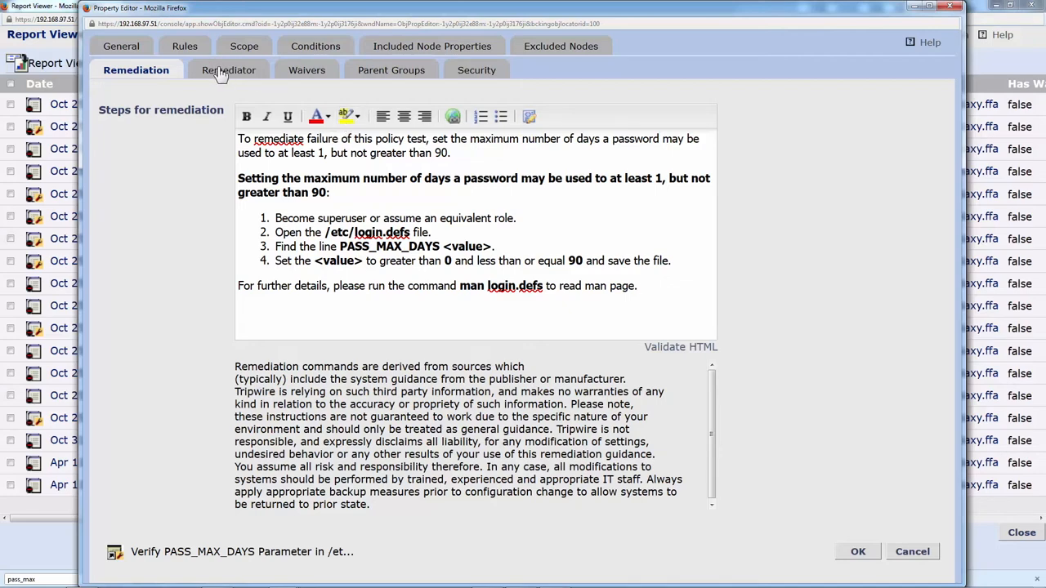
pyautogui.click(224, 68)
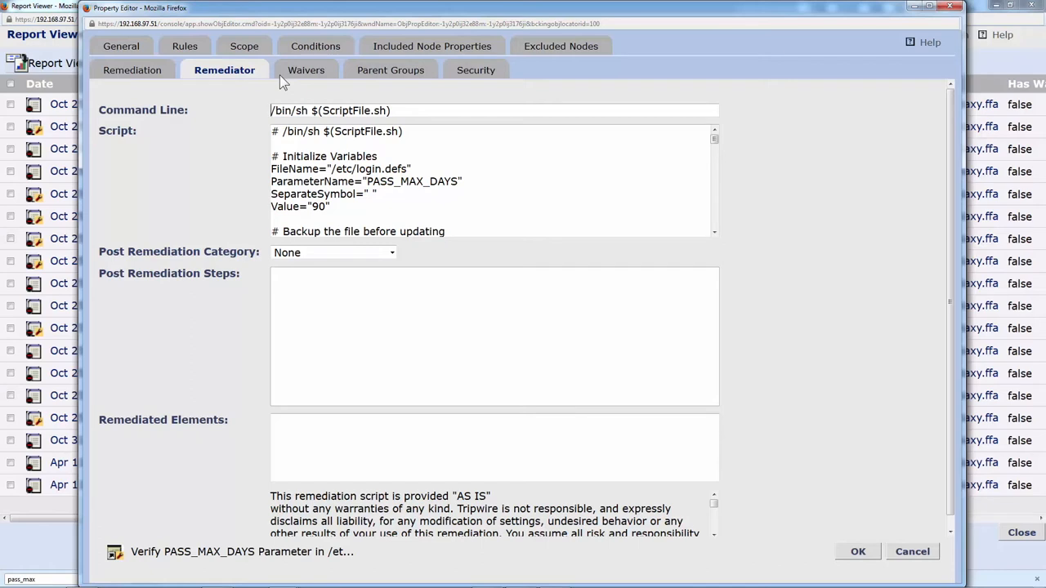
pyautogui.moveTo(307, 68)
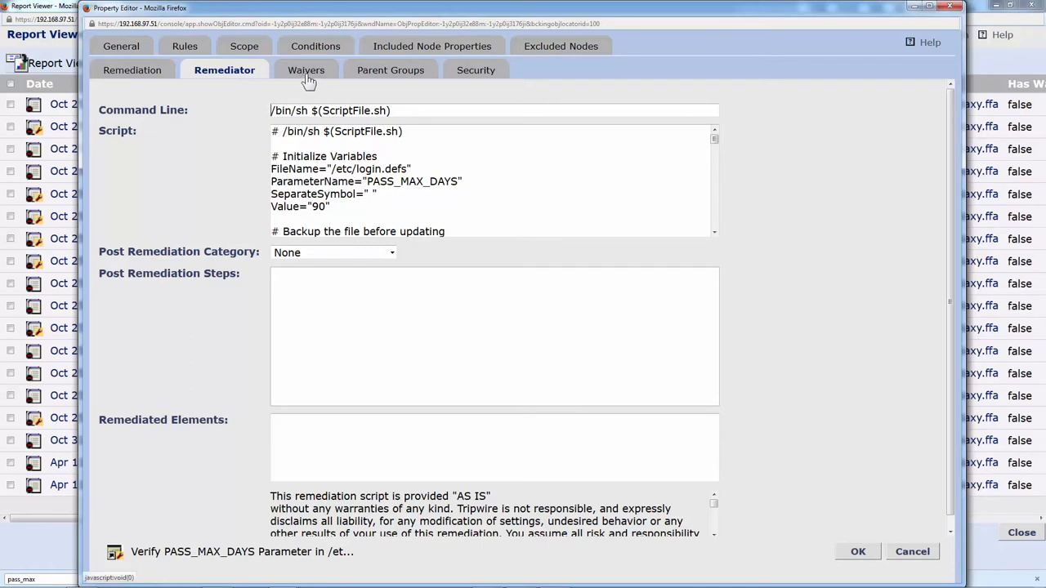
pyautogui.click(302, 69)
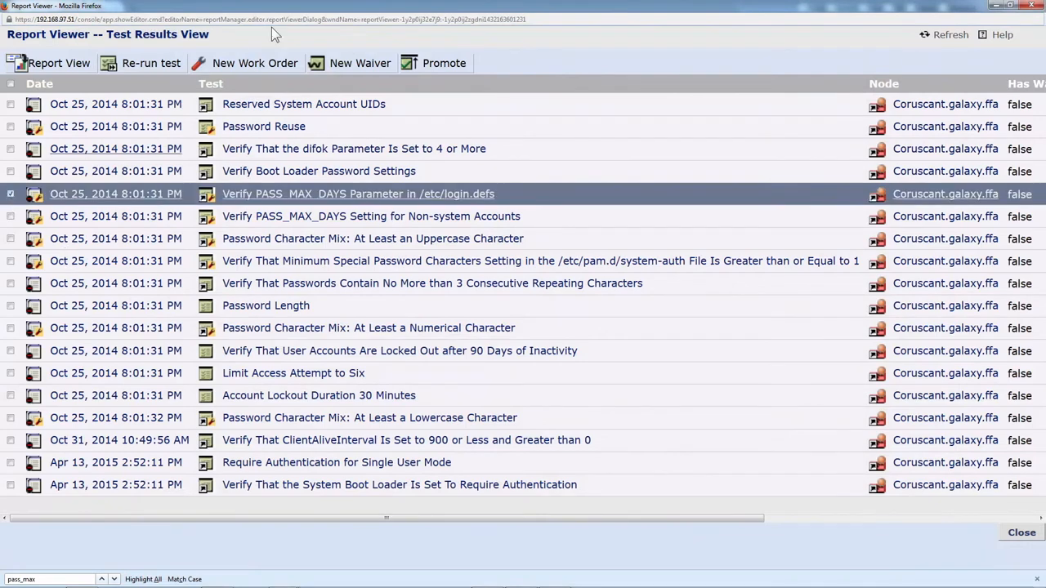
pyautogui.moveTo(359, 62)
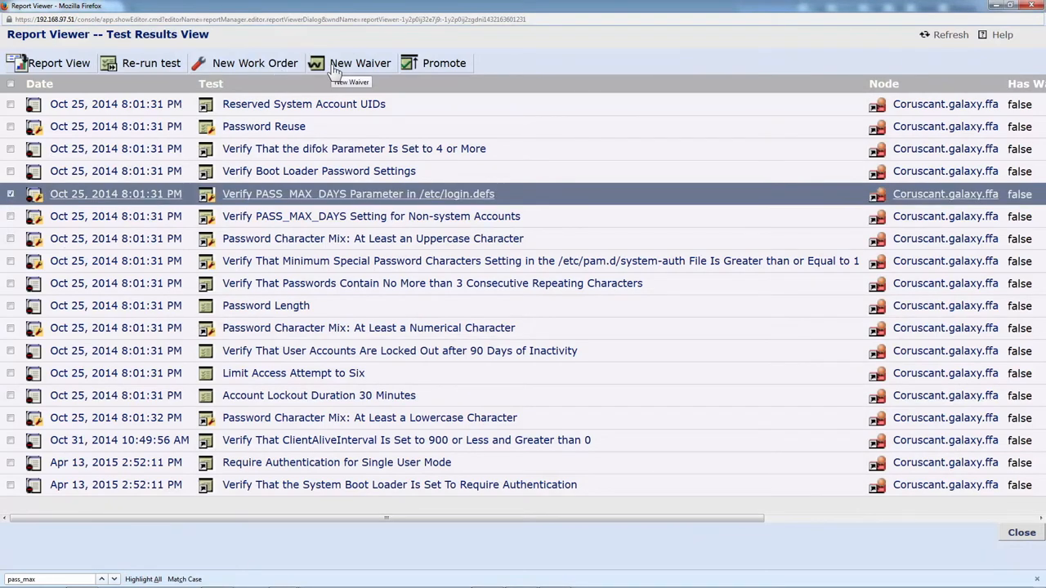
pyautogui.click(359, 62)
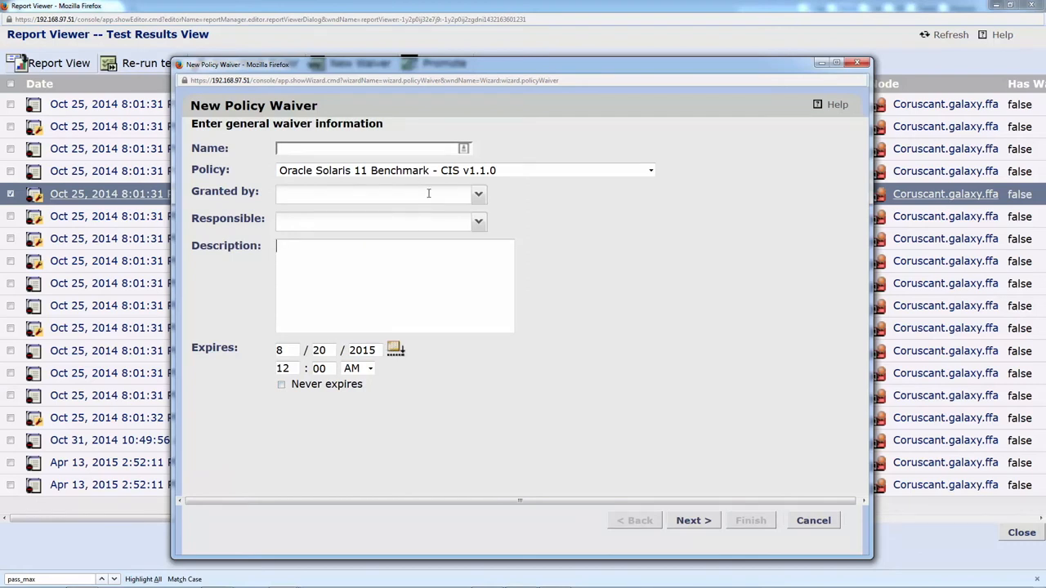
pyautogui.moveTo(712, 317)
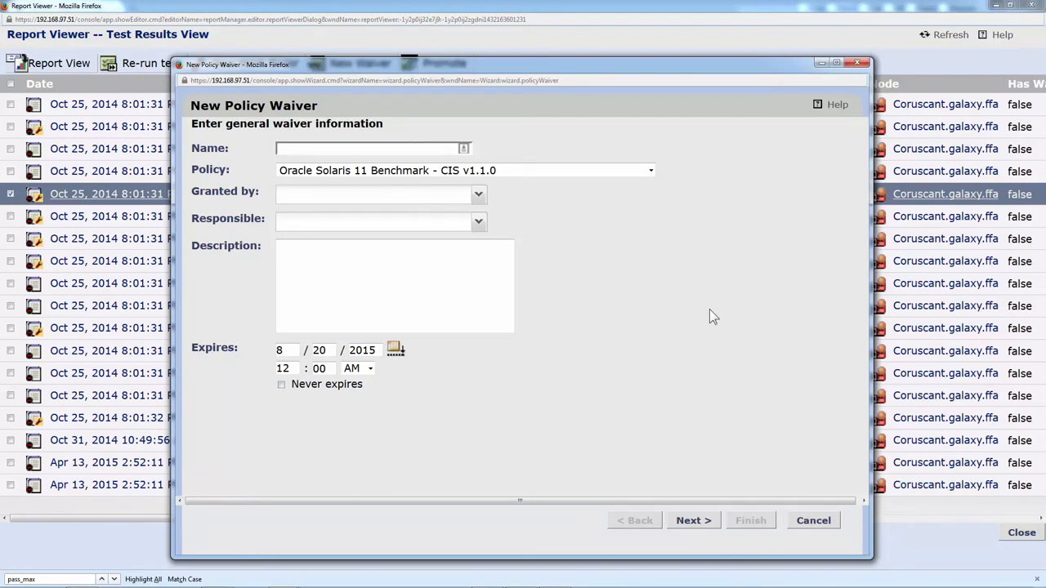
pyautogui.moveTo(879, 78)
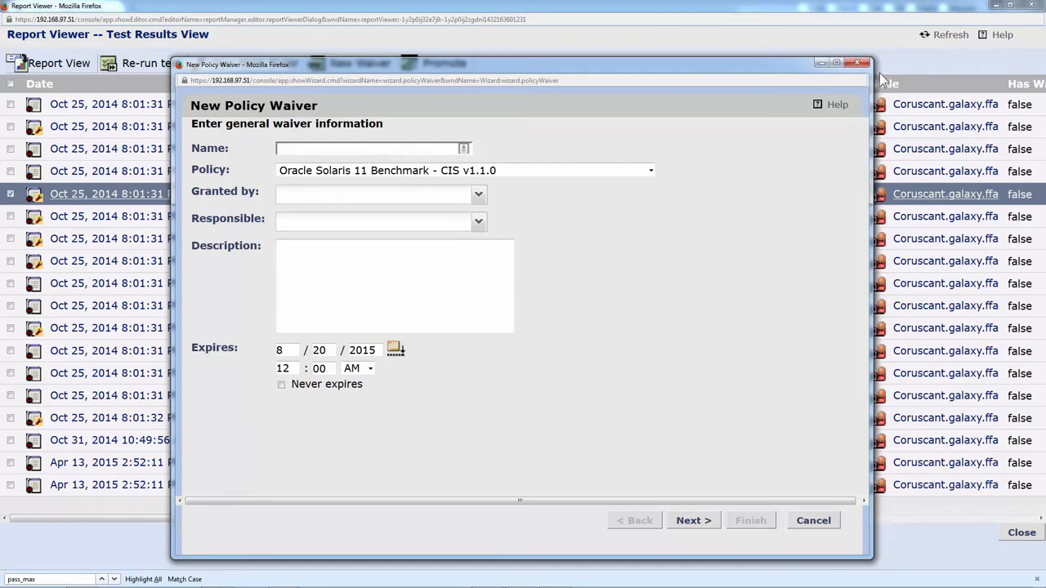
pyautogui.click(812, 519)
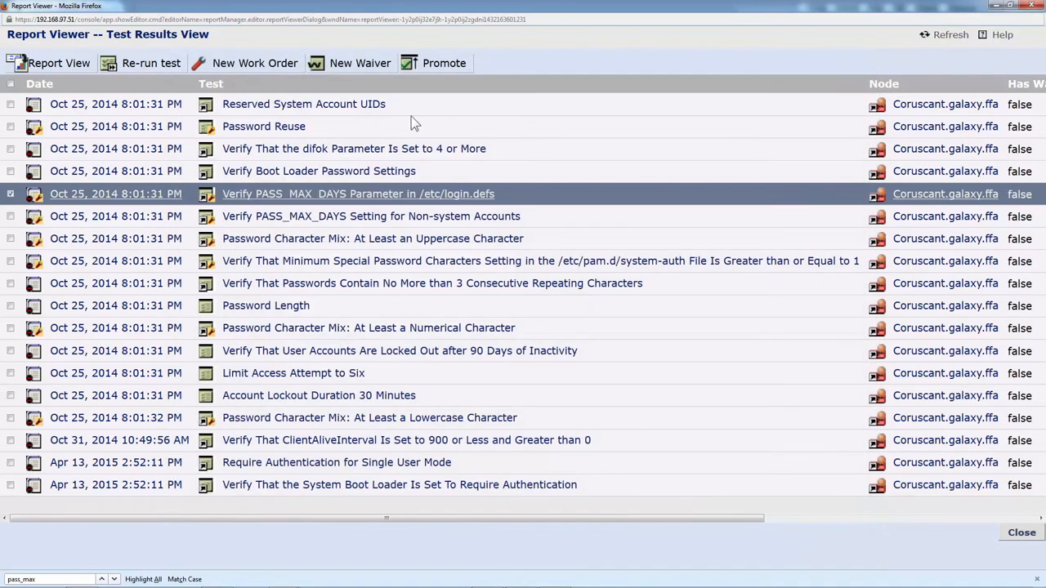
pyautogui.moveTo(263, 69)
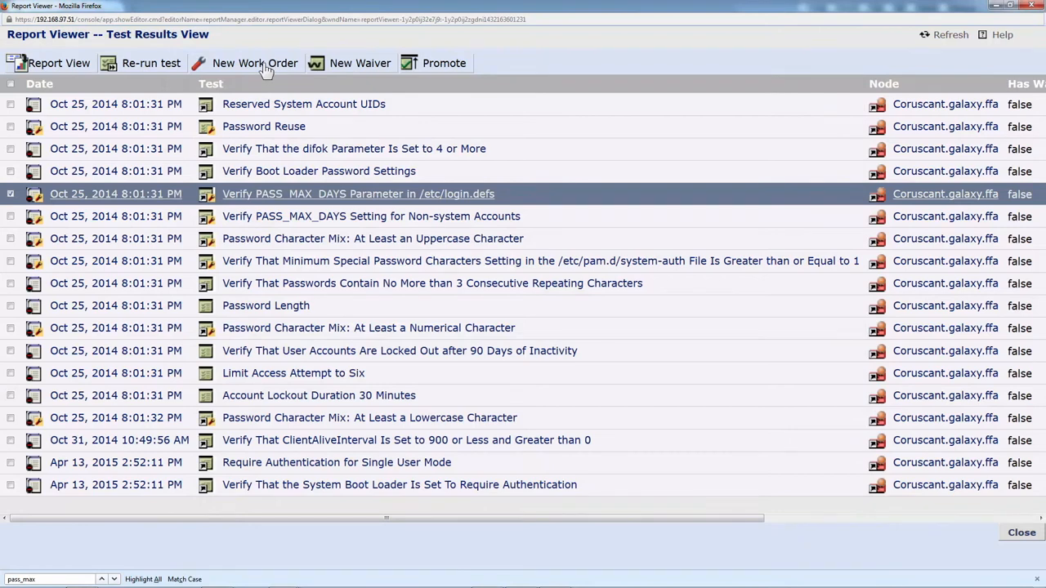
pyautogui.moveTo(255, 62)
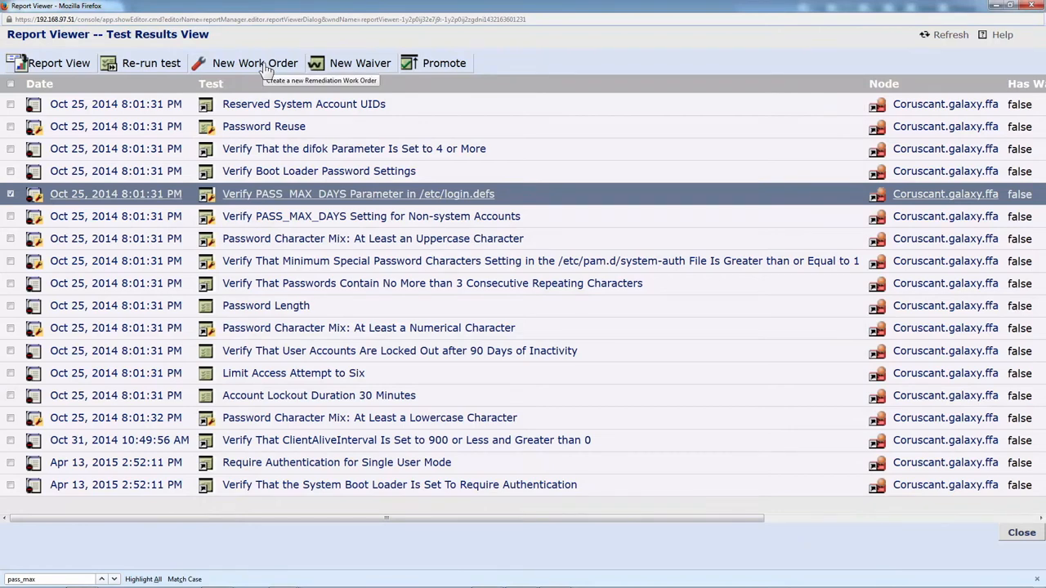
# Create a remediation work order for the test with the Payment Card Industry (PCI) group checked
pyautogui.click(255, 62)
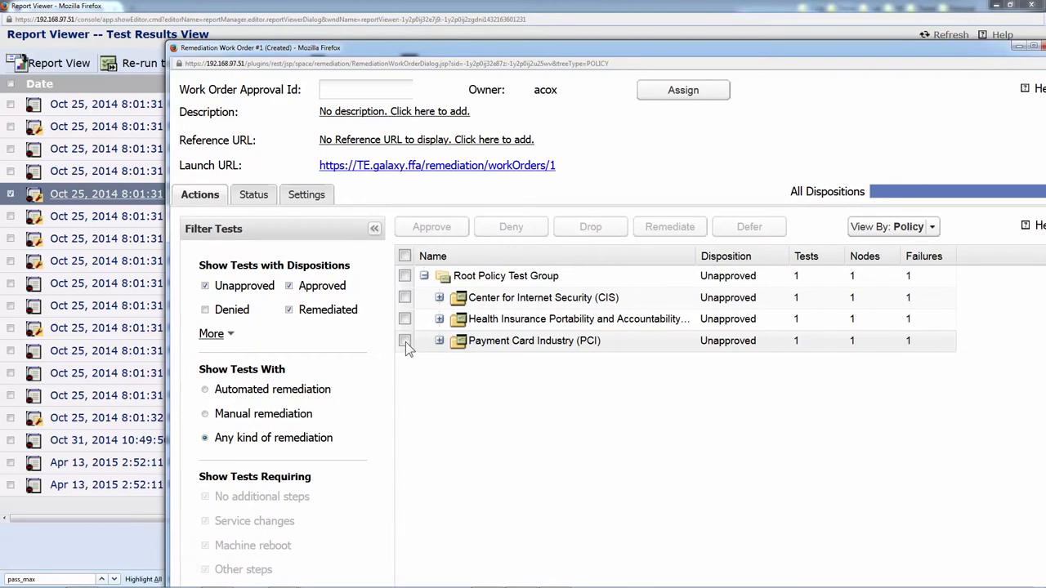
pyautogui.click(405, 341)
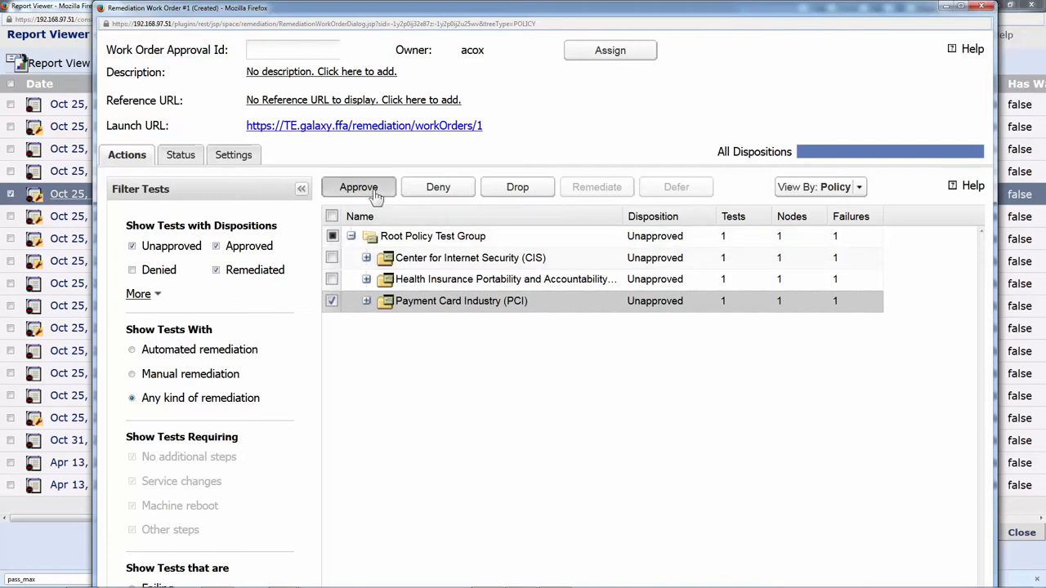
# Approve the PCI tests with approval ID WO500 and the comment 'Comment'
pyautogui.click(358, 186)
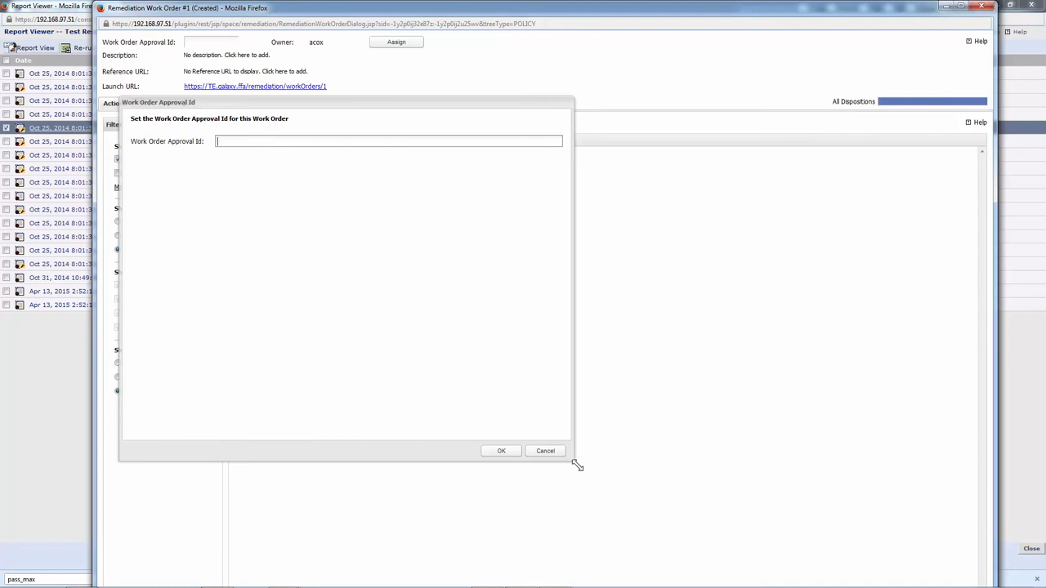
pyautogui.write('WO')
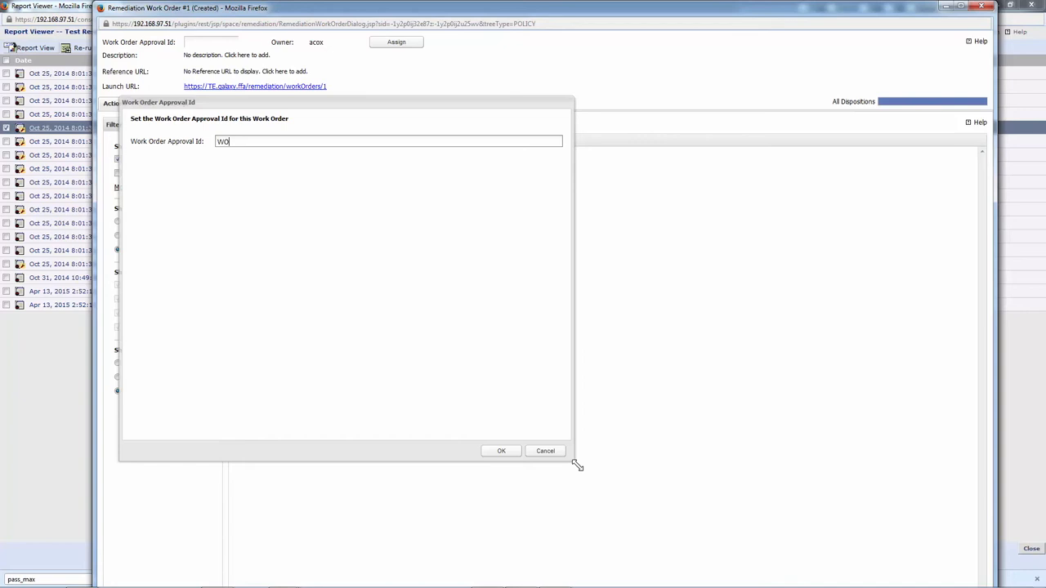
pyautogui.write('500')
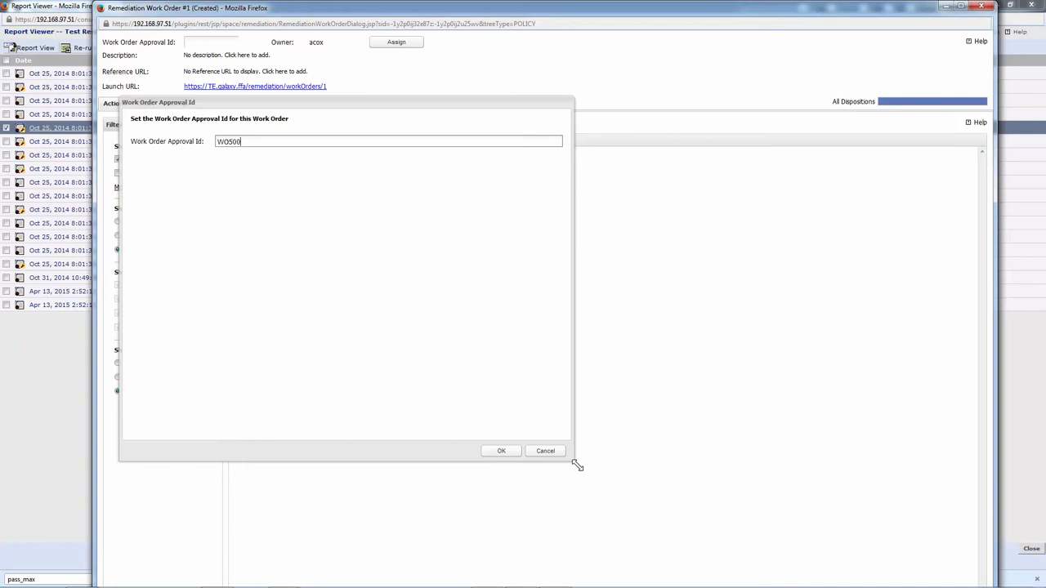
pyautogui.click(500, 451)
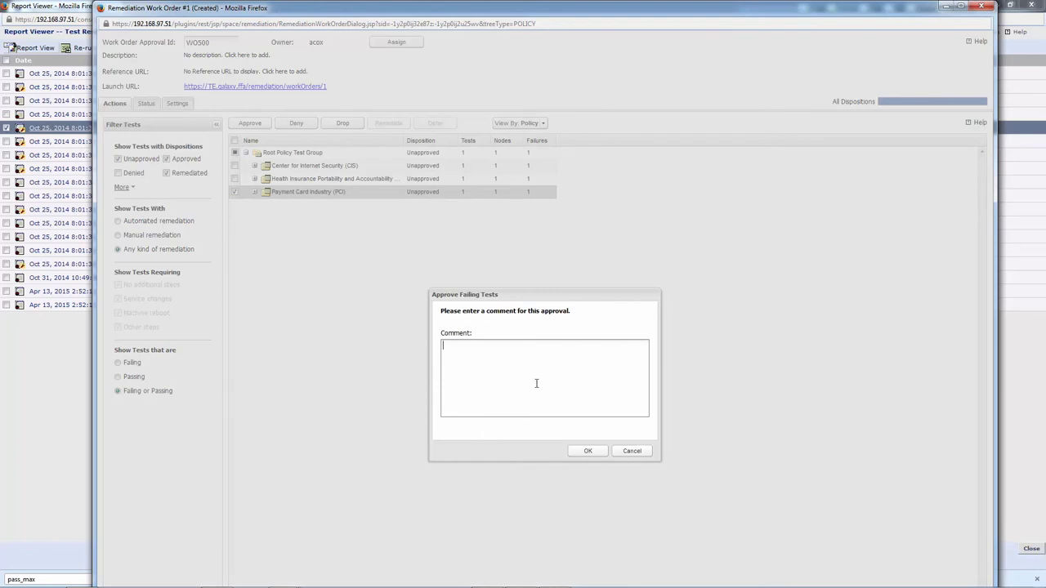
pyautogui.write('Comment')
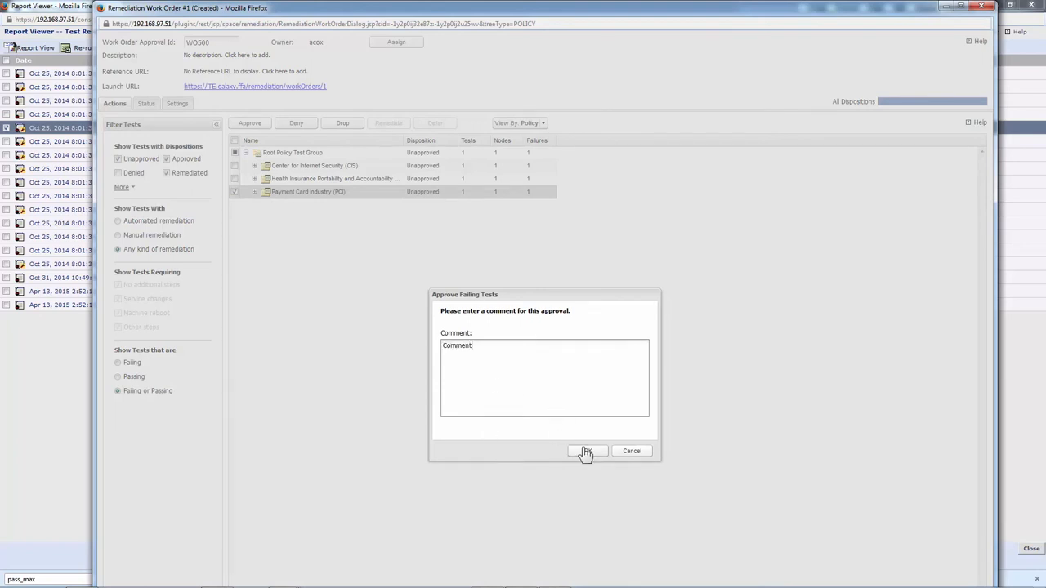
pyautogui.click(586, 451)
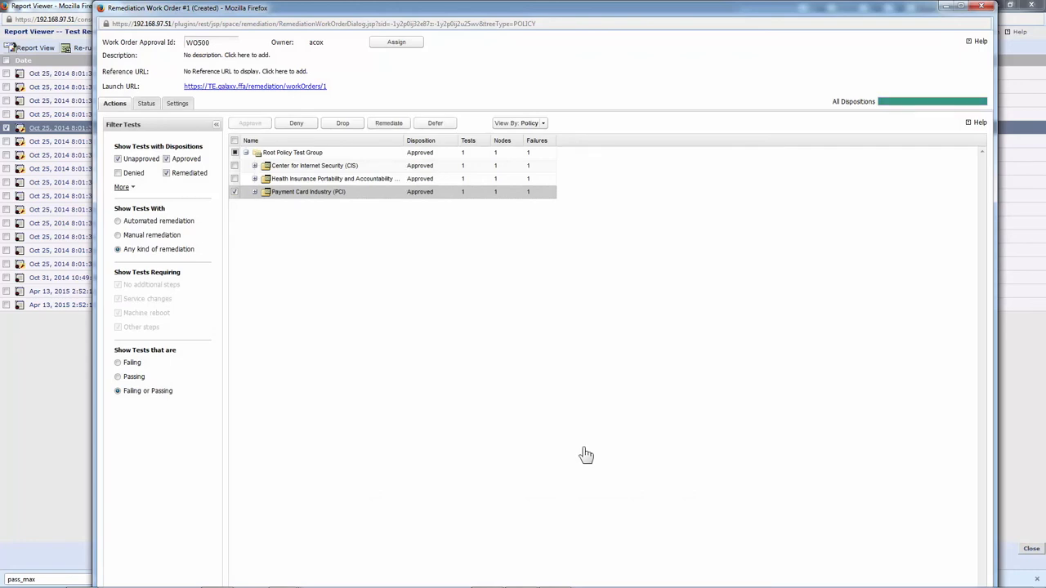
pyautogui.moveTo(435, 306)
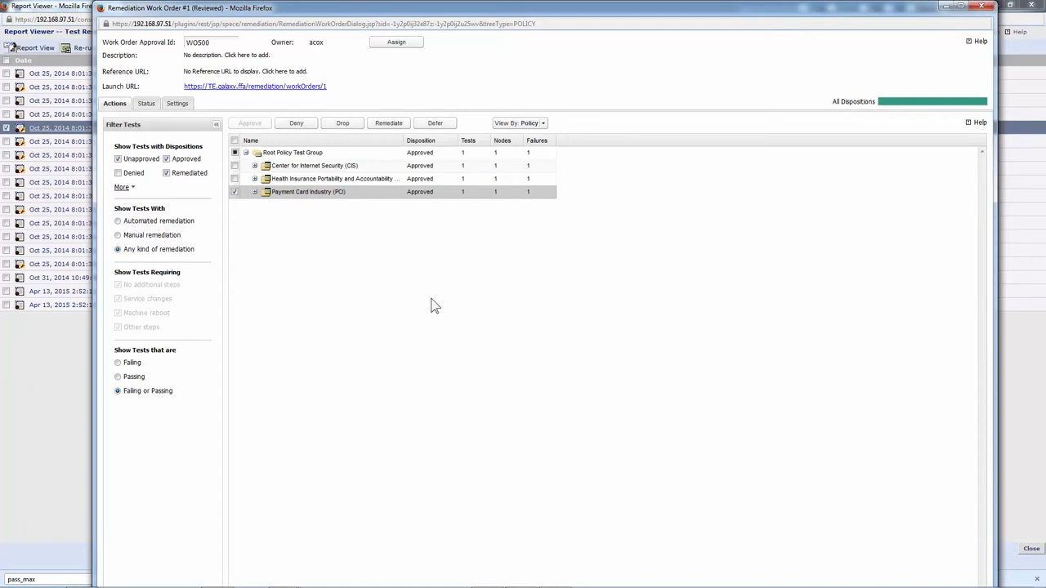
pyautogui.moveTo(309, 137)
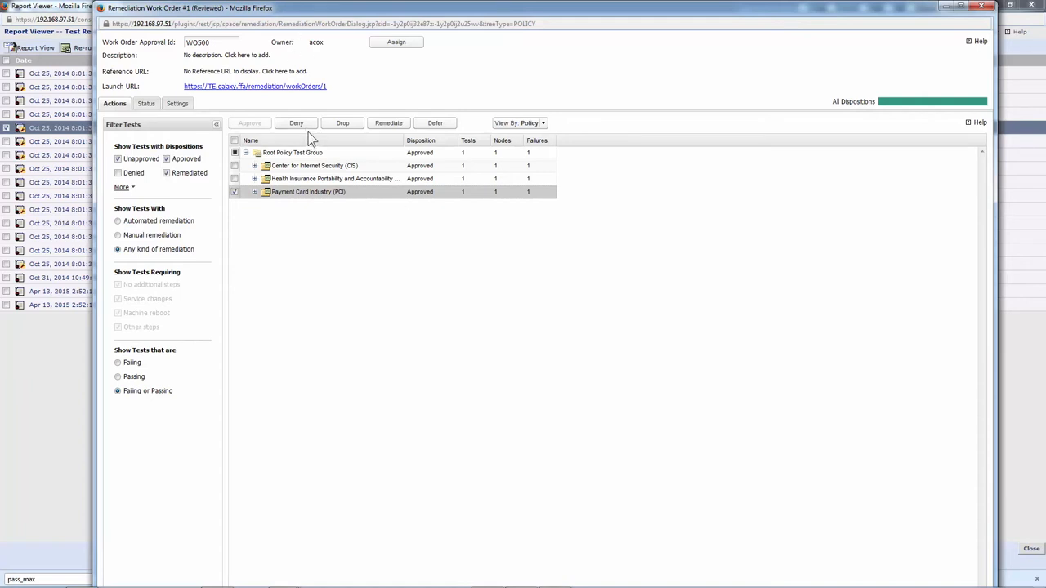
pyautogui.moveTo(343, 123)
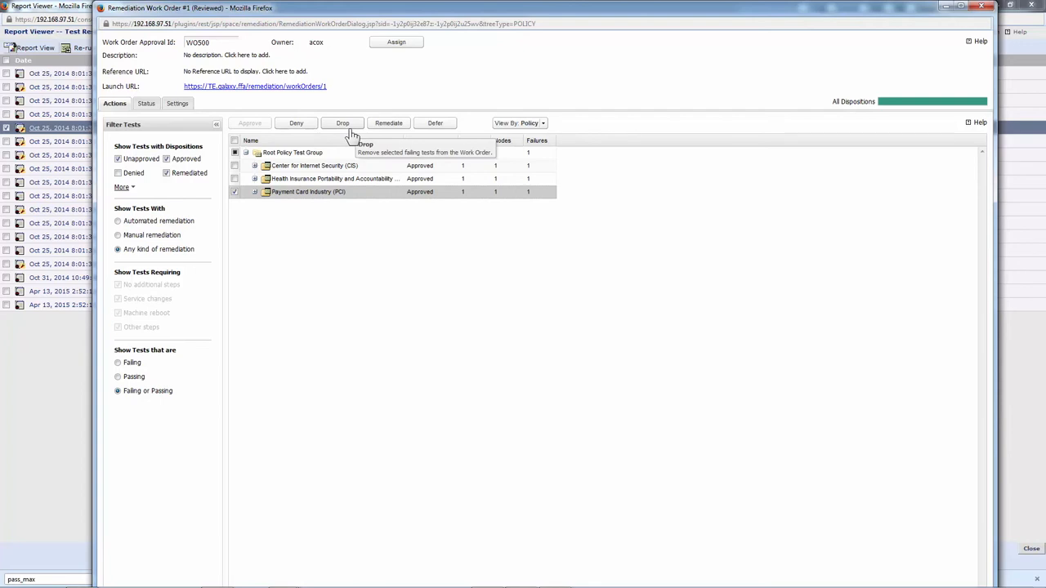
pyautogui.moveTo(400, 127)
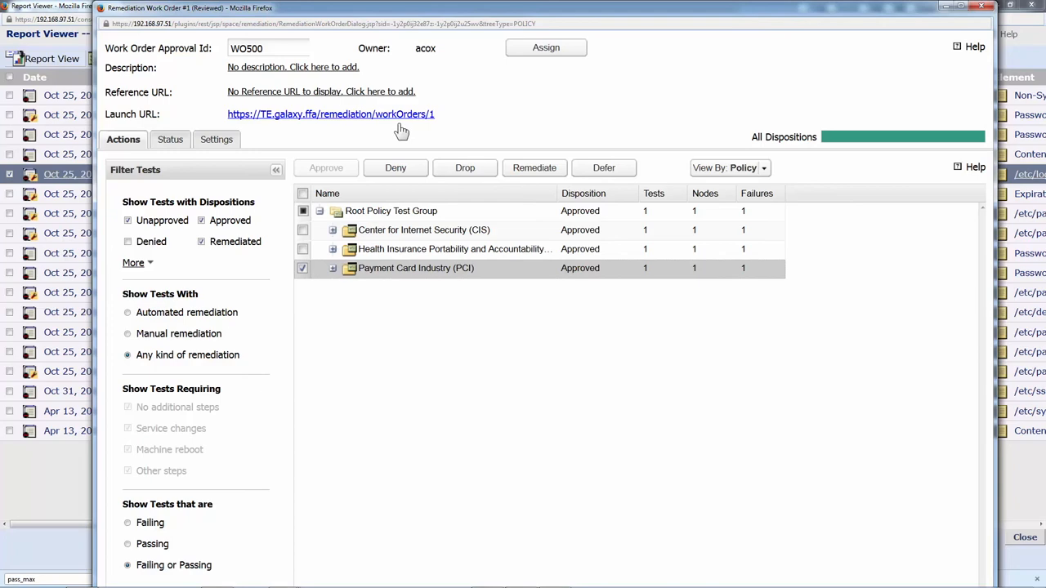
pyautogui.moveTo(647, 124)
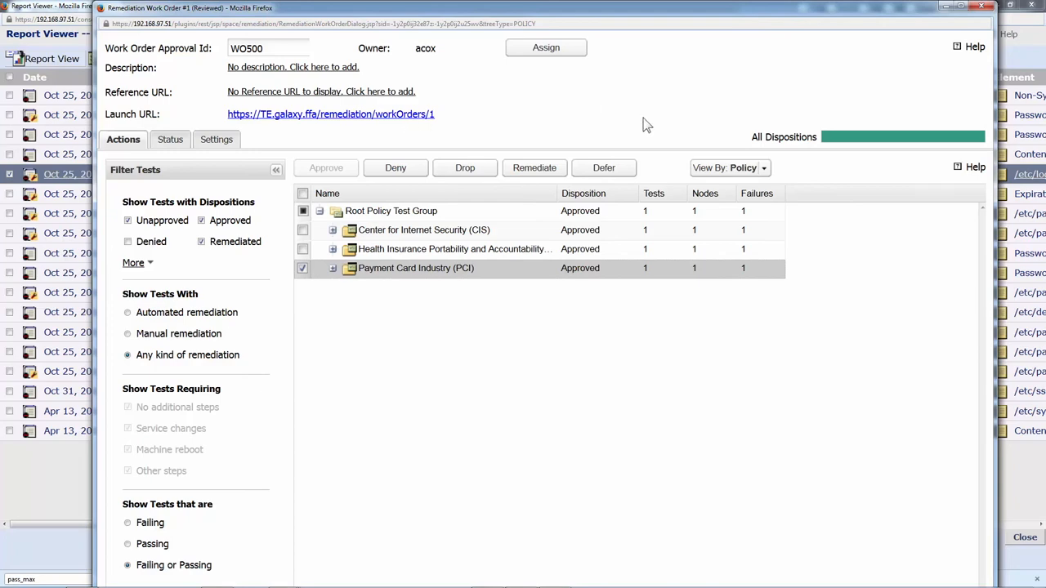